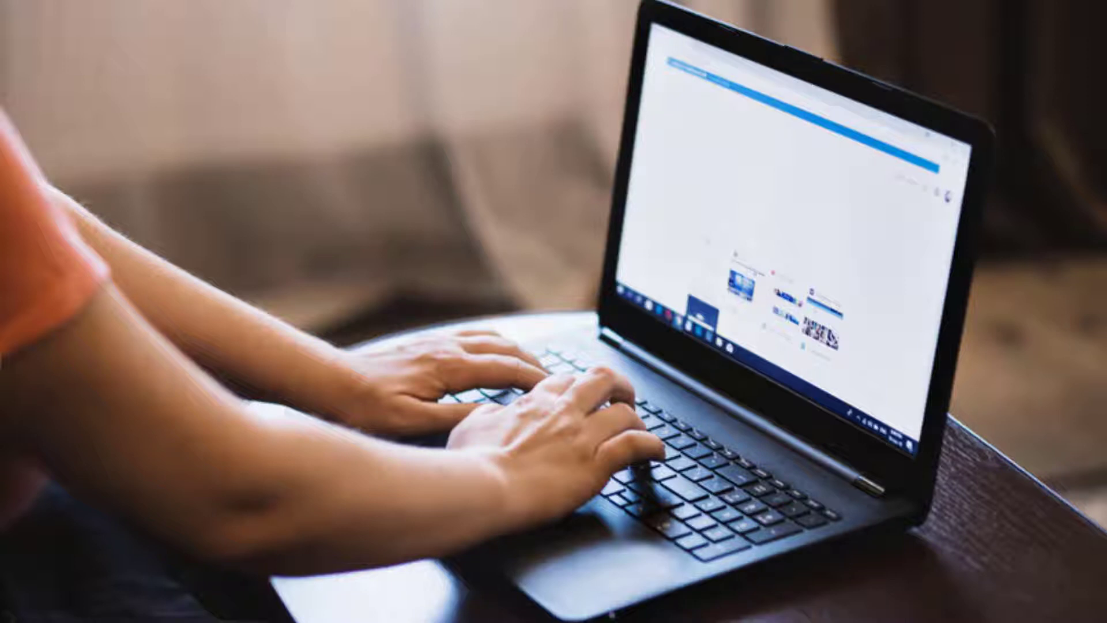
Reach the 'Search a database' section of the books, eBooks, articles and films guide
type("the perfect article to ans")
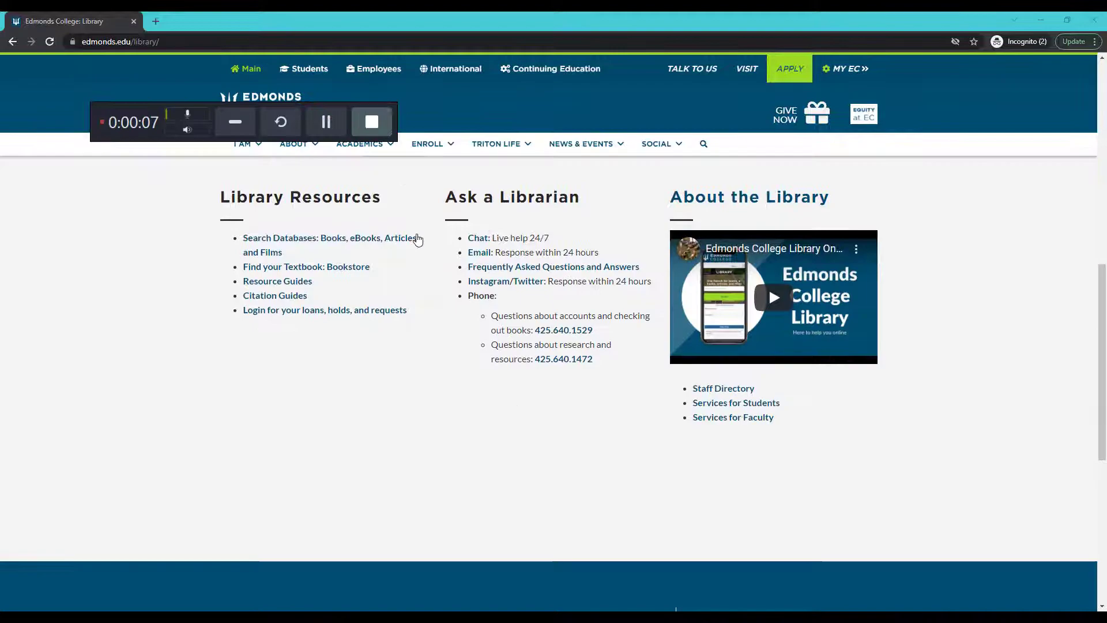
left_click(329, 237)
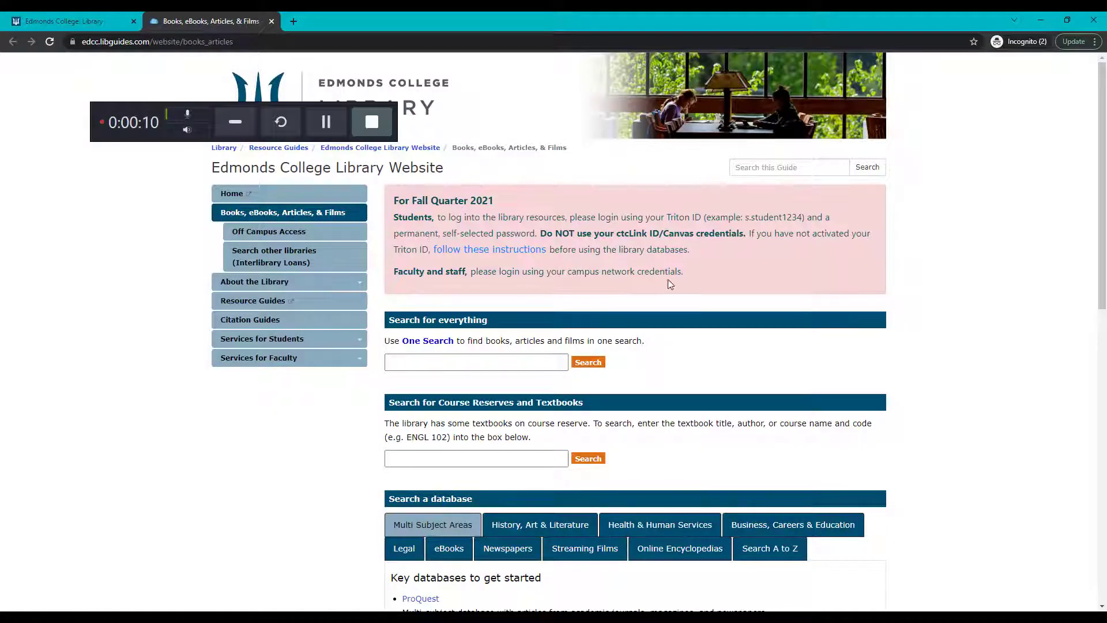
scroll("down", 3)
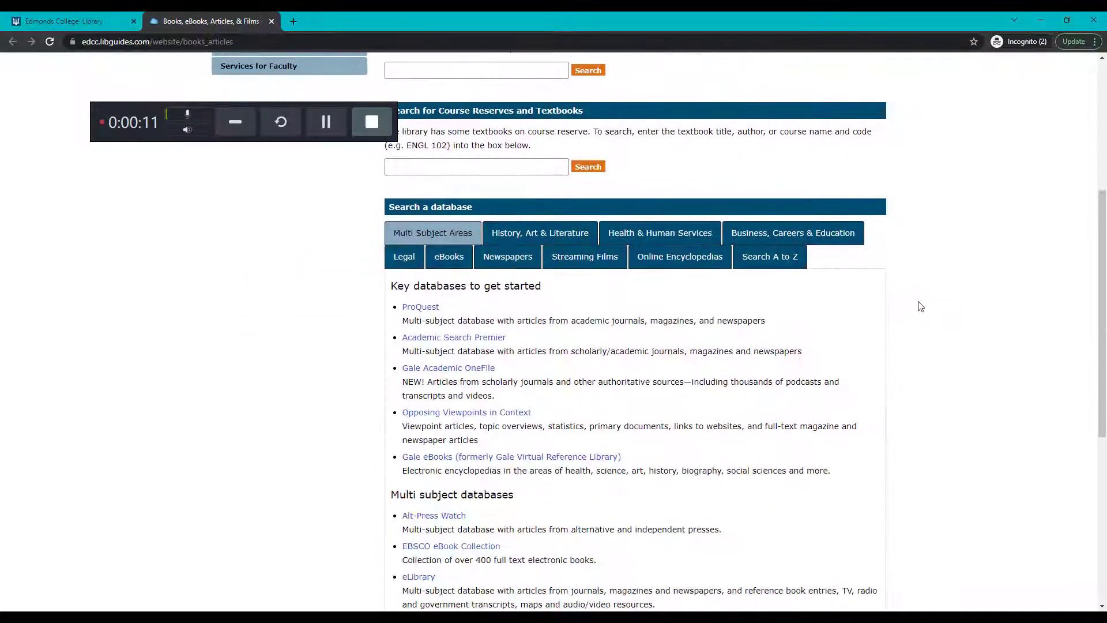
scroll("down", 3)
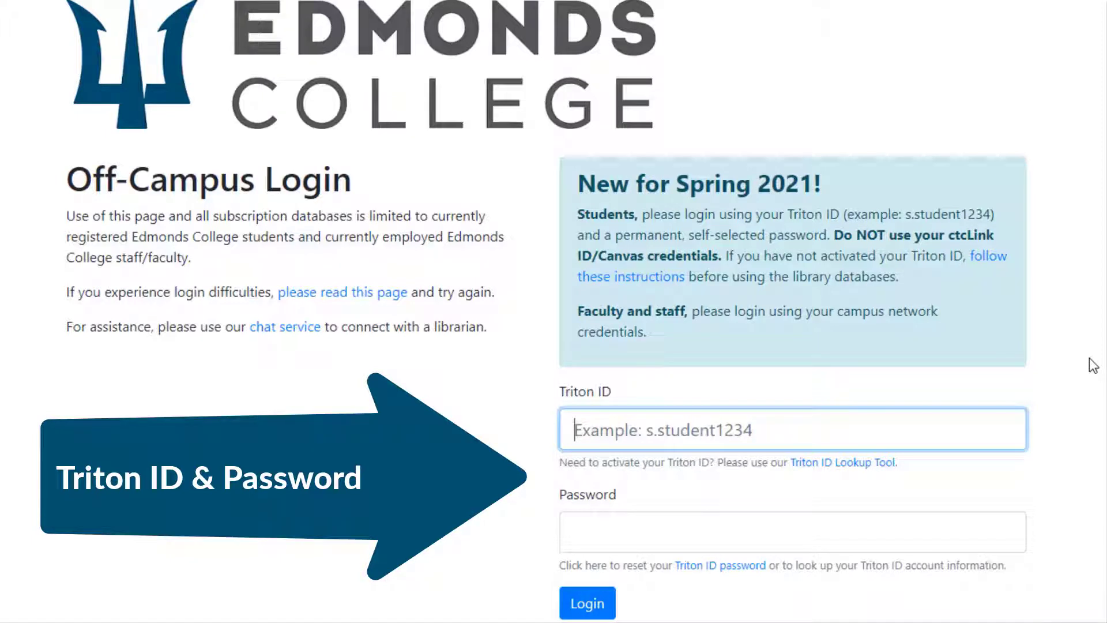
Sign in to the off-campus login with Triton ID 's.student1234' to reach ProQuest
type("s.student1234")
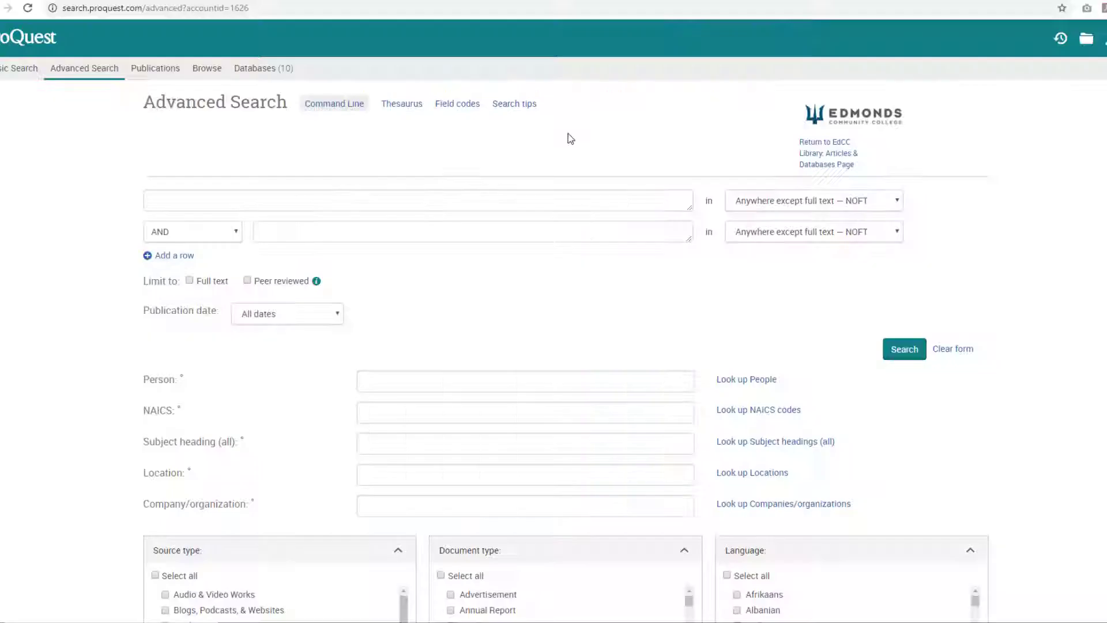
Search 'salmon ocean acidification' and preview the seafood article's full text
type("salmon ocean acidifcation")
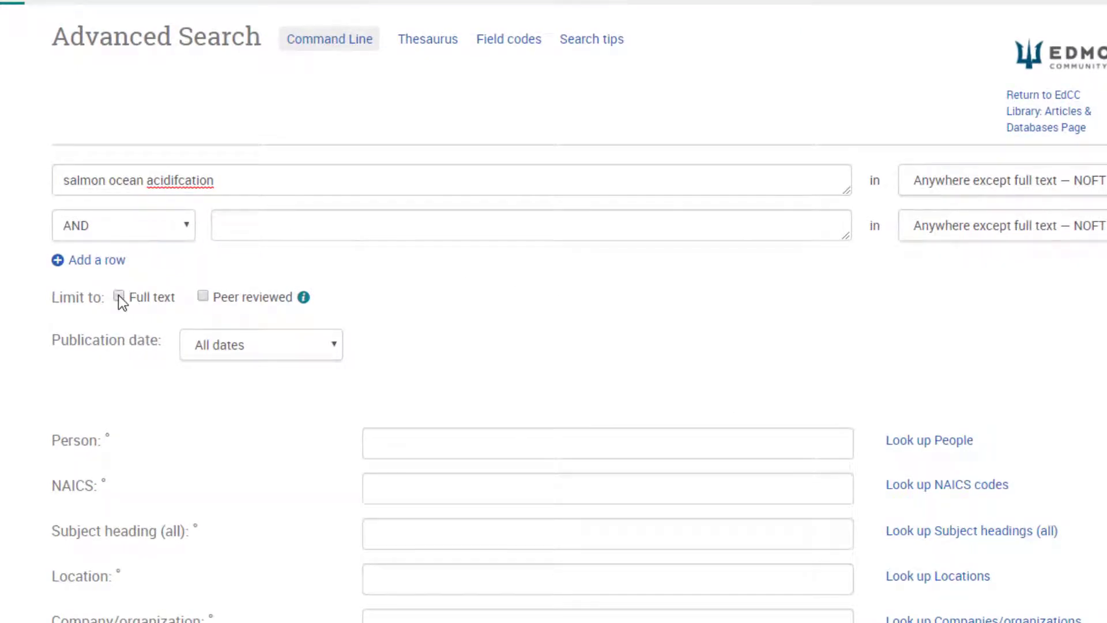
left_click(119, 296)
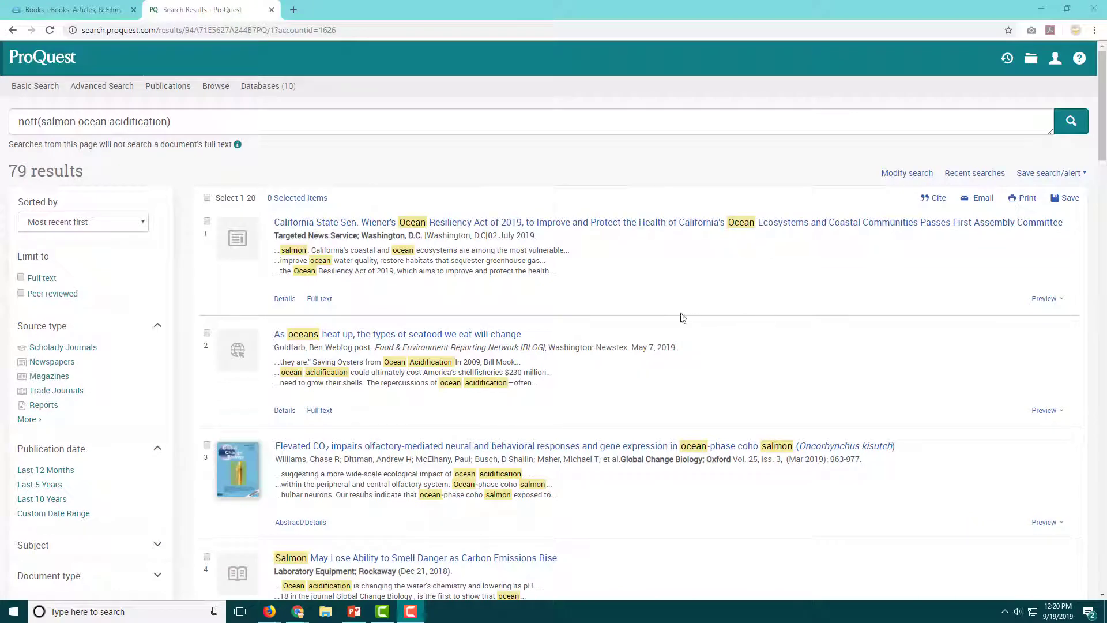
mouse_move(319, 410)
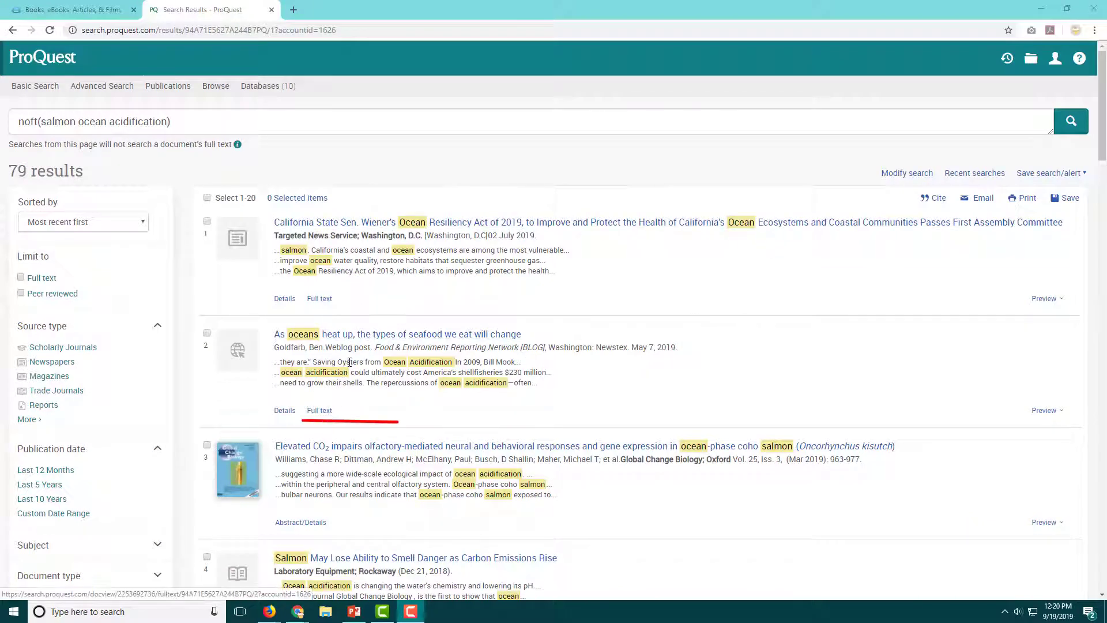
left_click(318, 411)
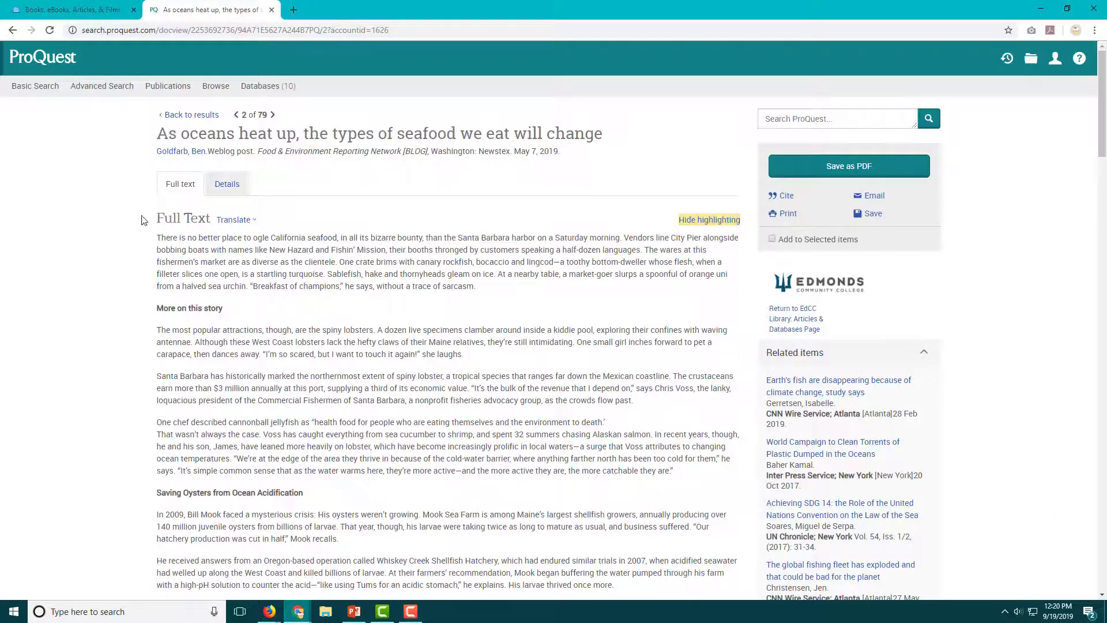
left_click(11, 30)
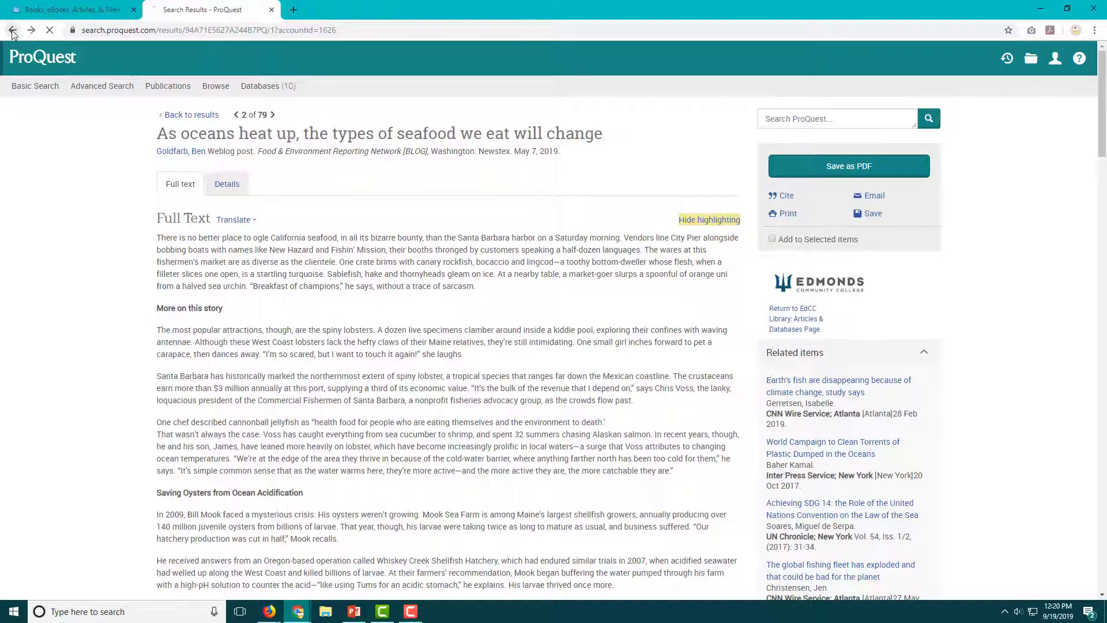
left_click(12, 30)
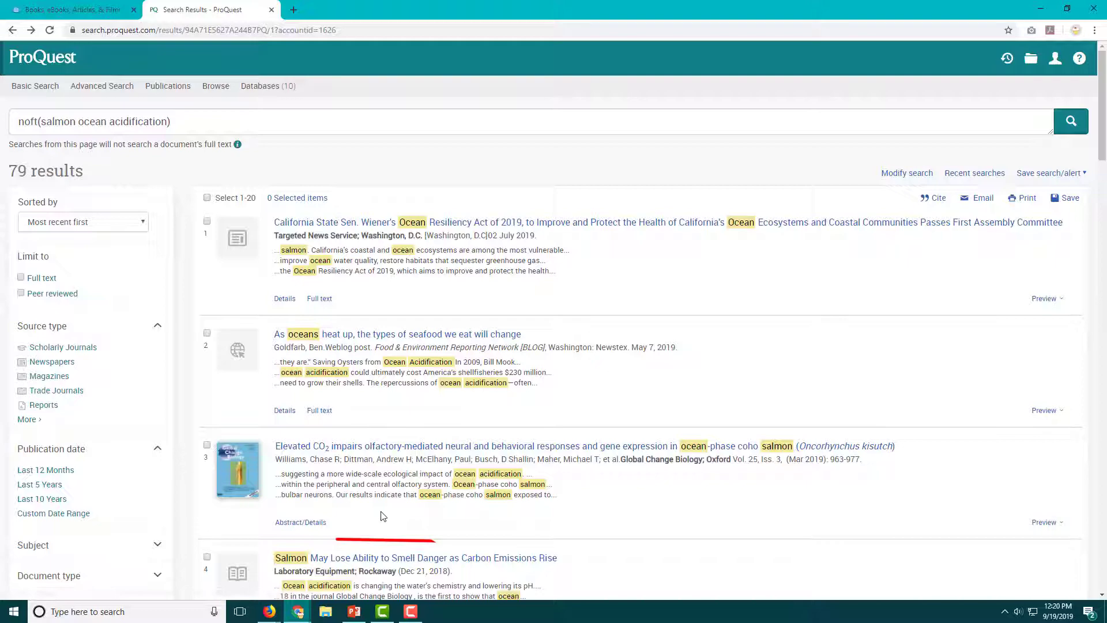
View the coho salmon CO2 study abstract, then rerun the search limited to full text (70 results)
left_click(477, 445)
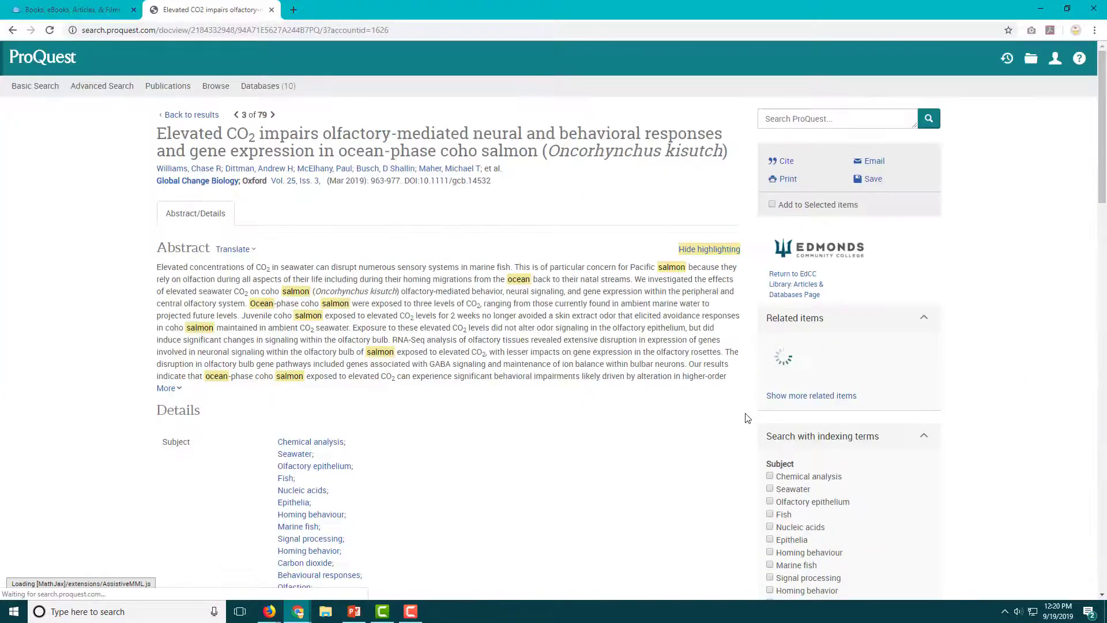
scroll("down", 3)
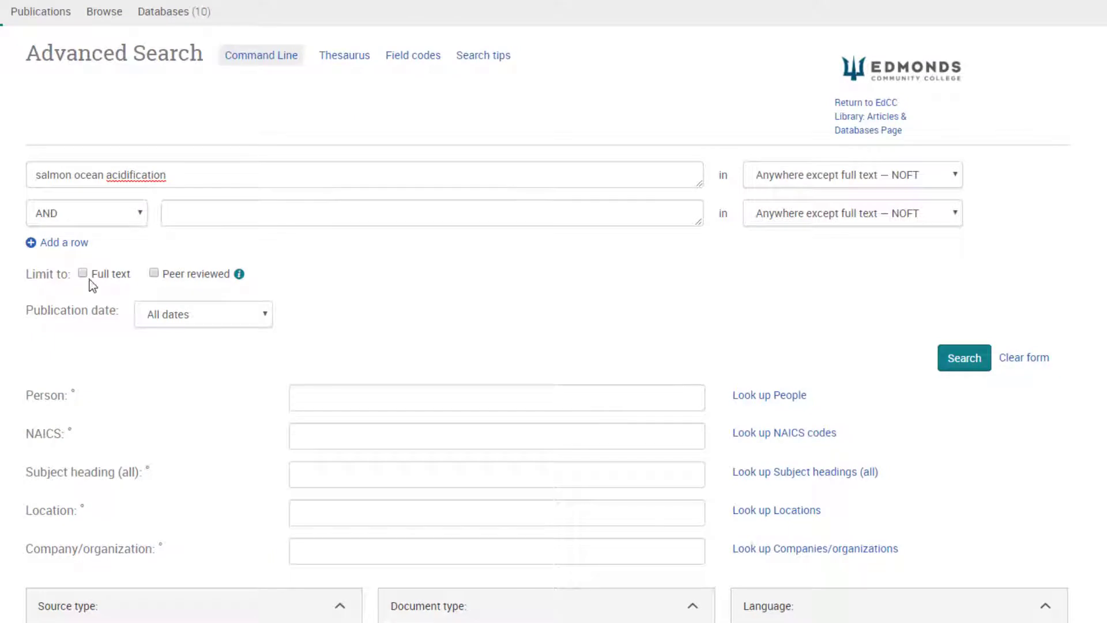
left_click(82, 273)
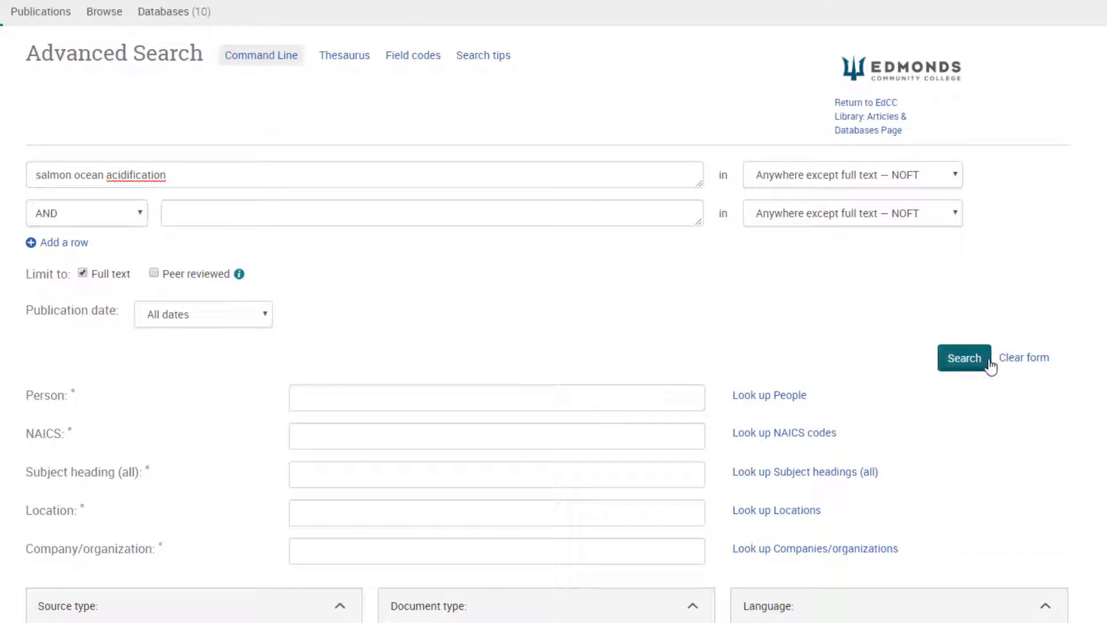
left_click(964, 357)
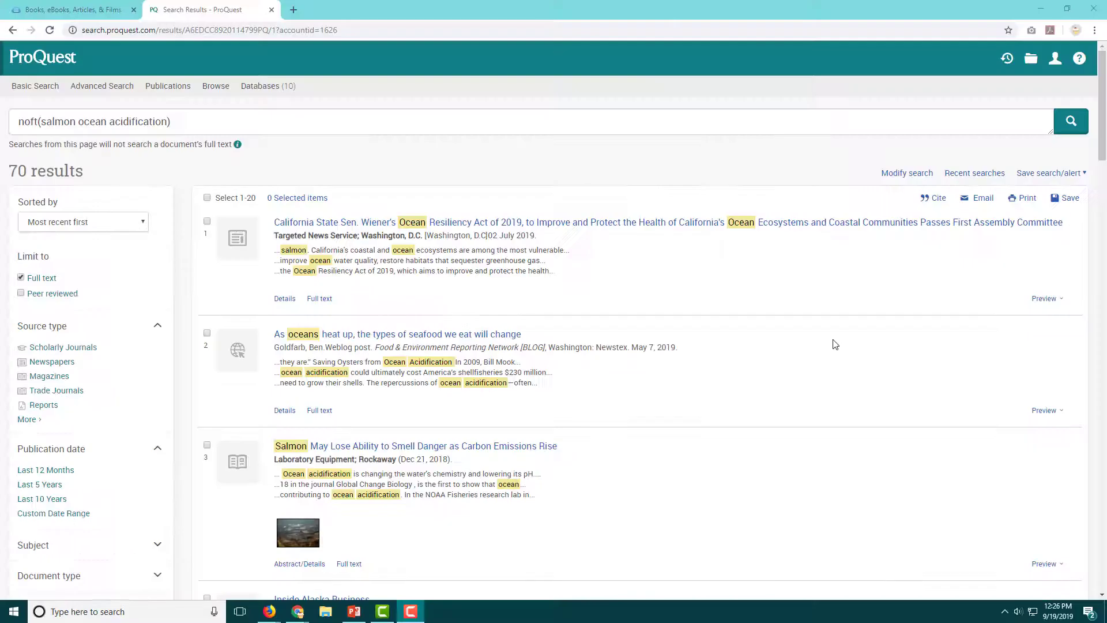
scroll("down", 3)
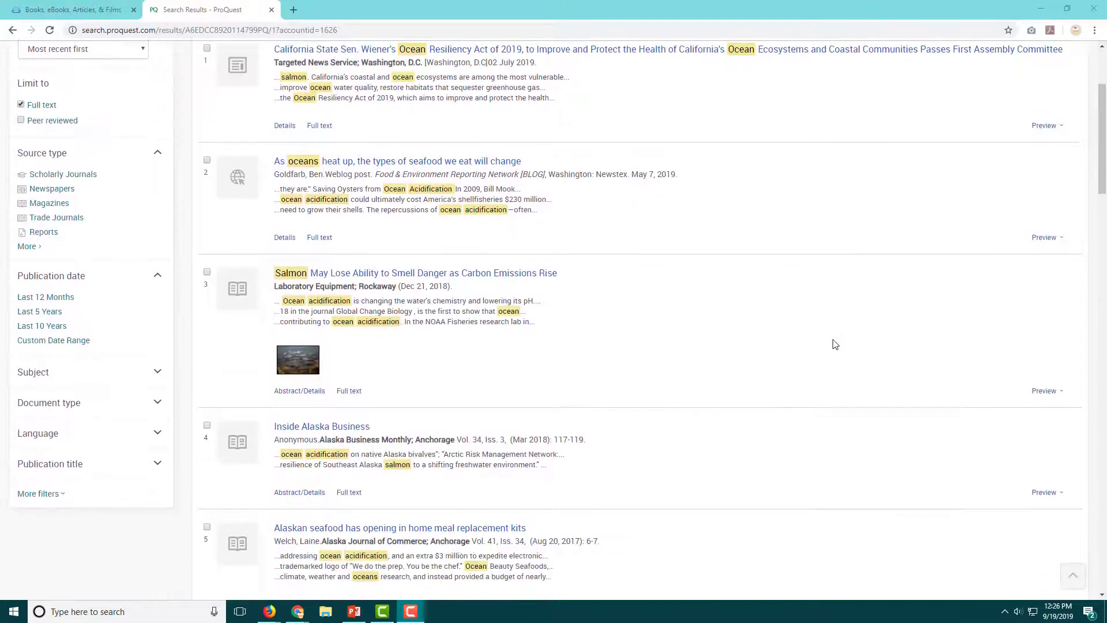
scroll("down", 3)
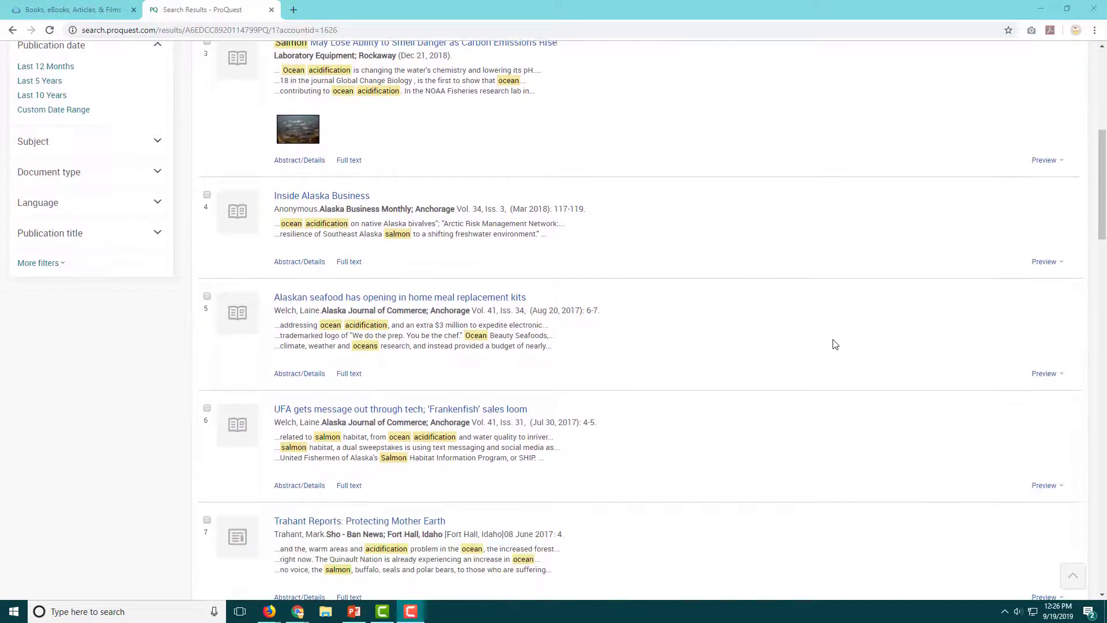
scroll("down", 3)
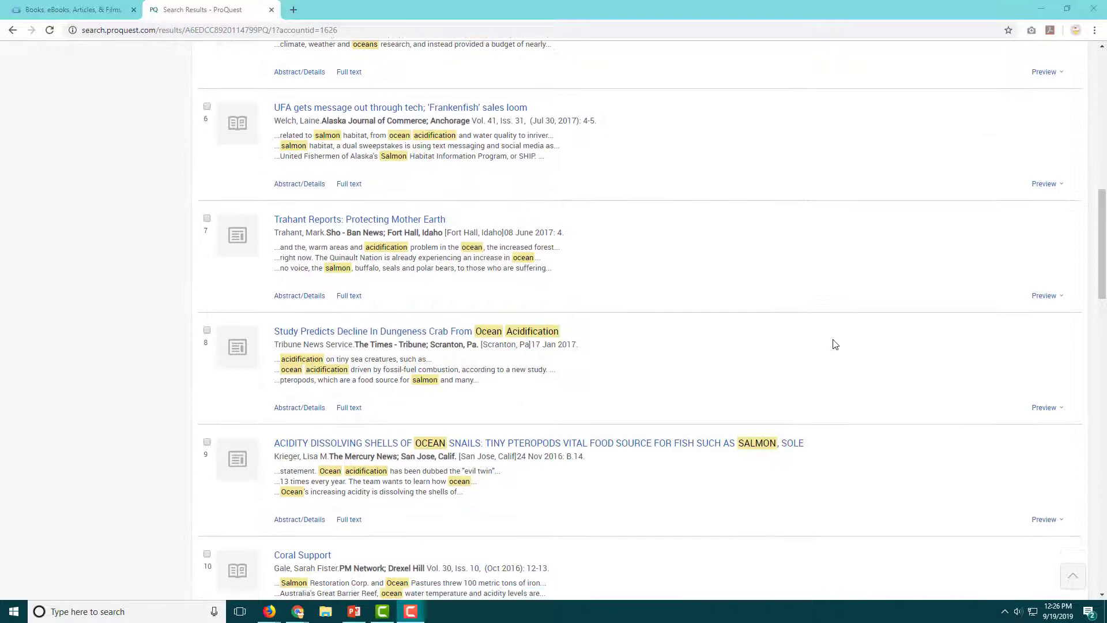
scroll("down", 3)
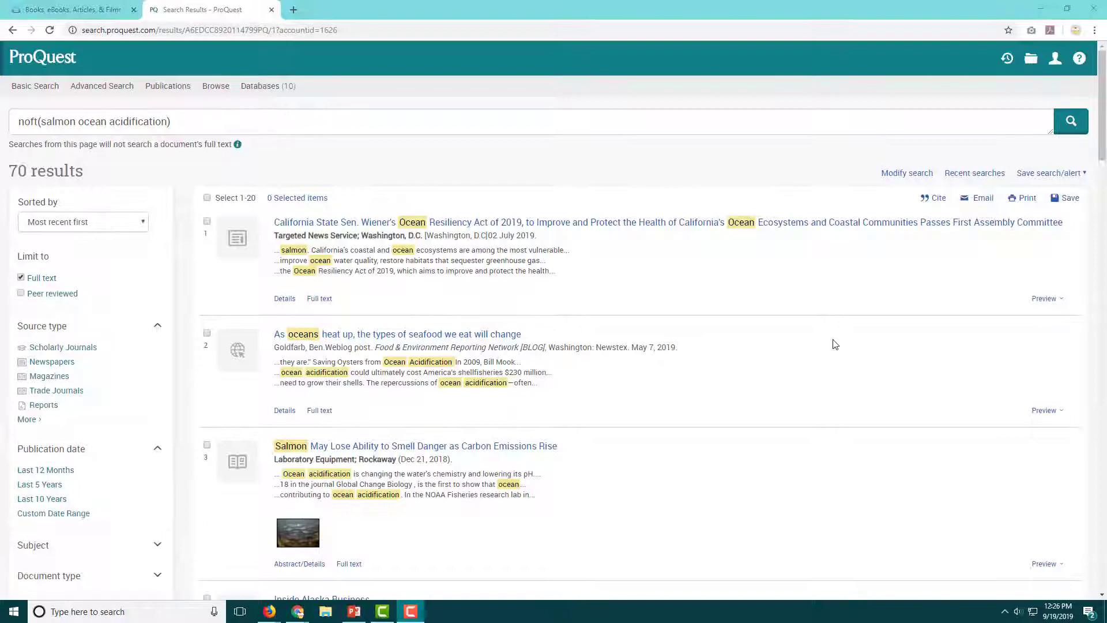
scroll("down", 3)
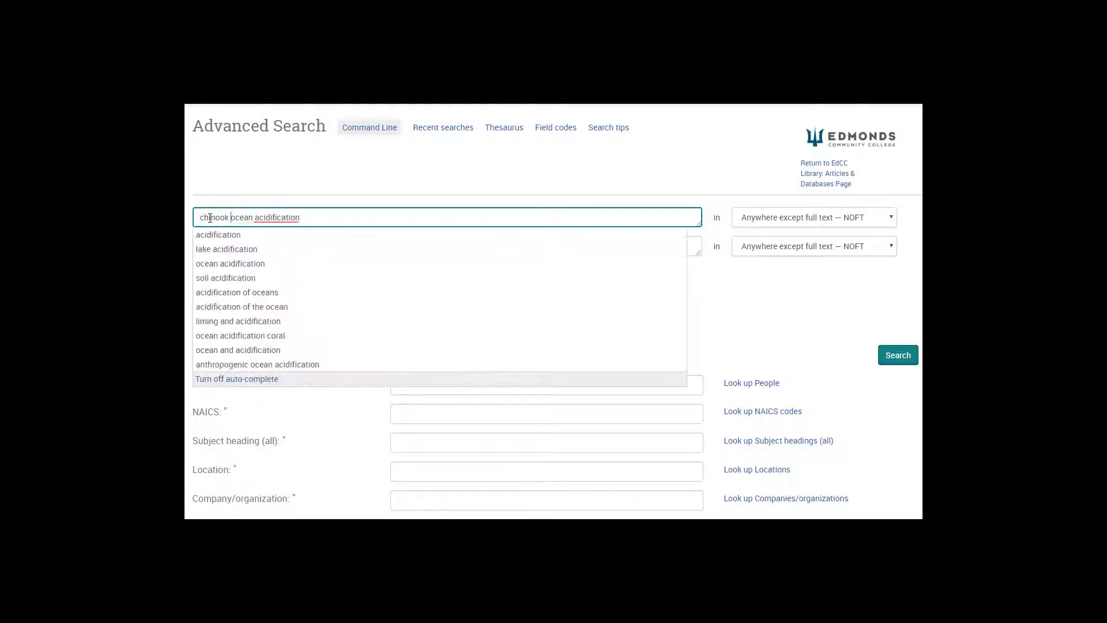
Try alternative keywords: ocean wildlife, salmon, population rate, chinook, comparing result counts
type("ocean wildll")
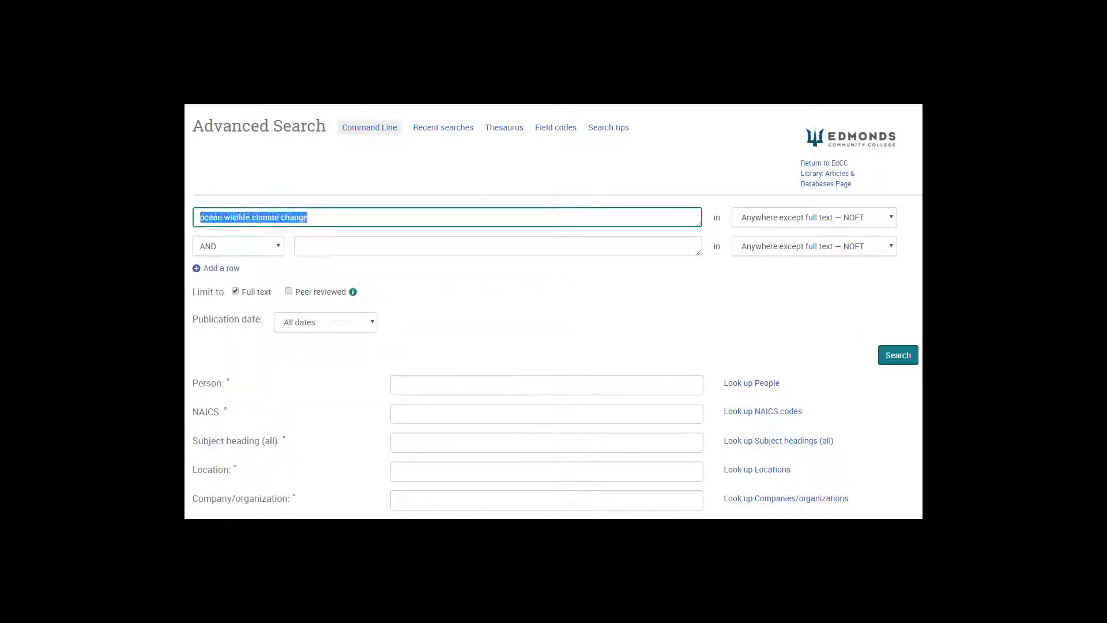
type("salmo")
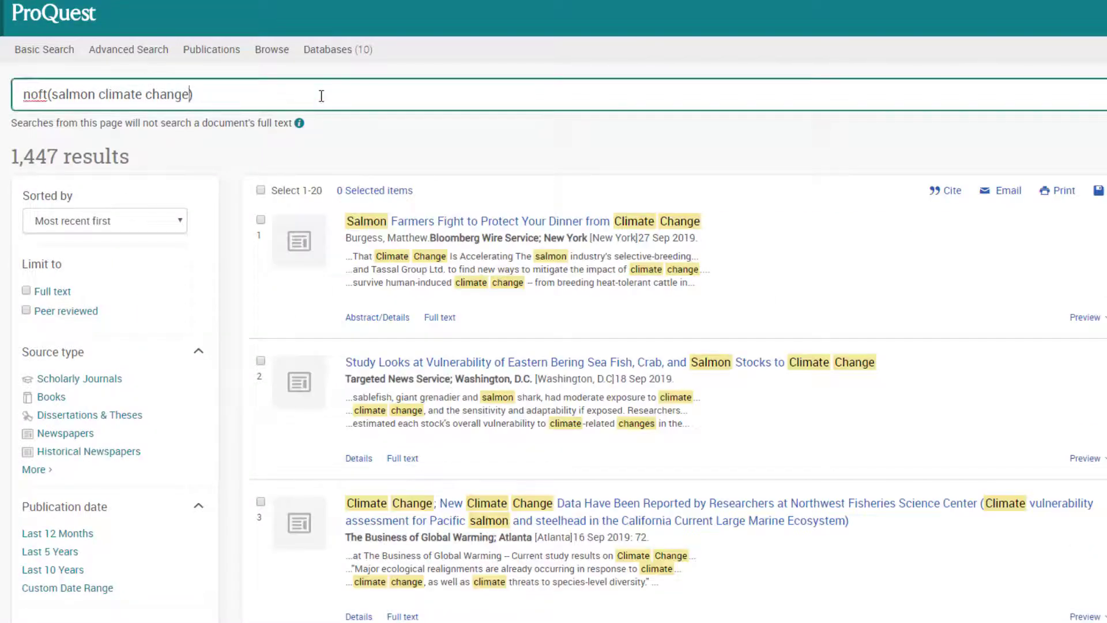
type("population rat")
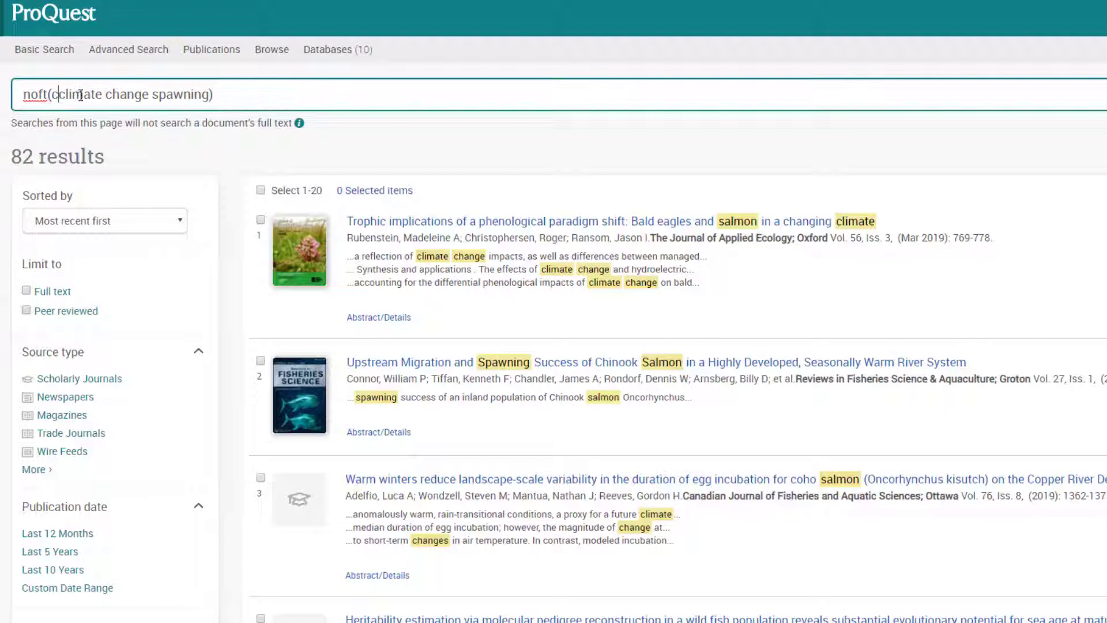
type("chinook")
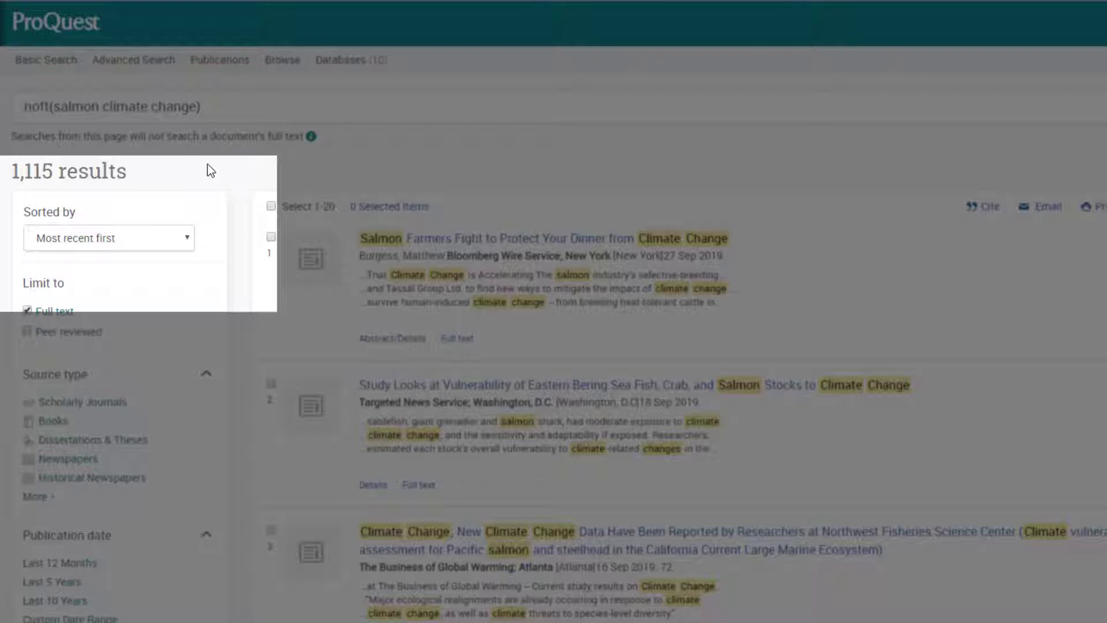
mouse_move(212, 234)
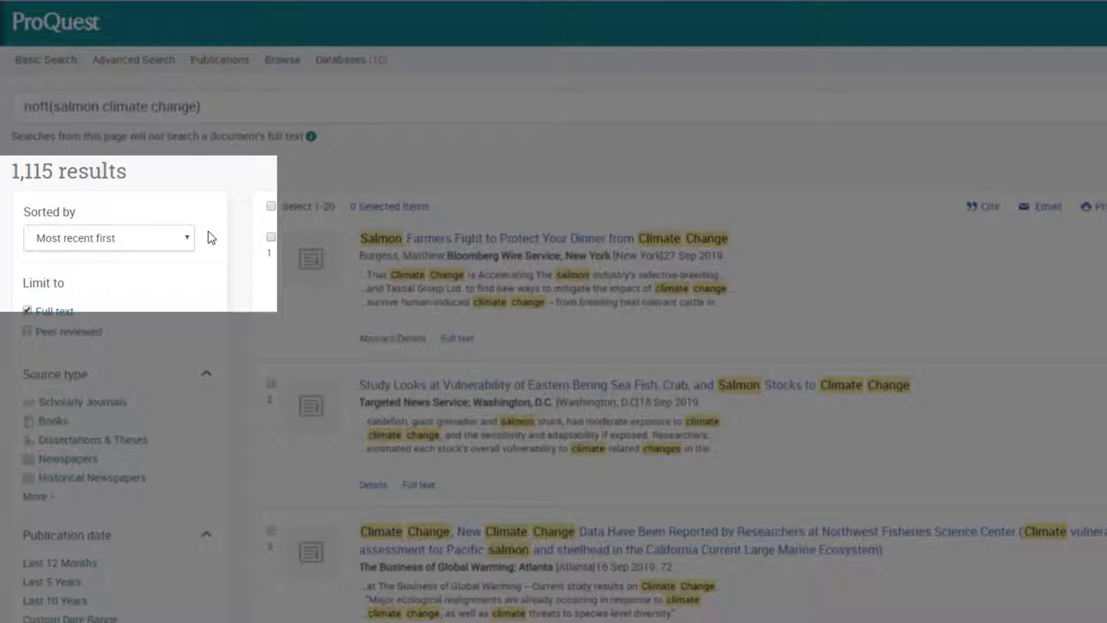
Sort the 1,115 full-text salmon climate change results by relevance
left_click(118, 252)
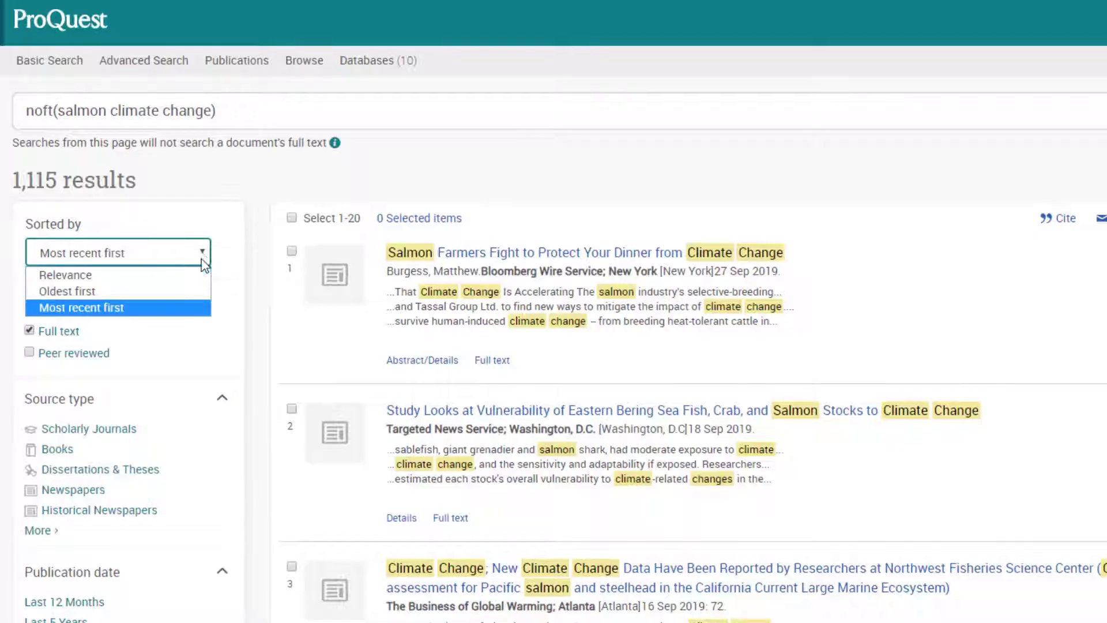
left_click(64, 275)
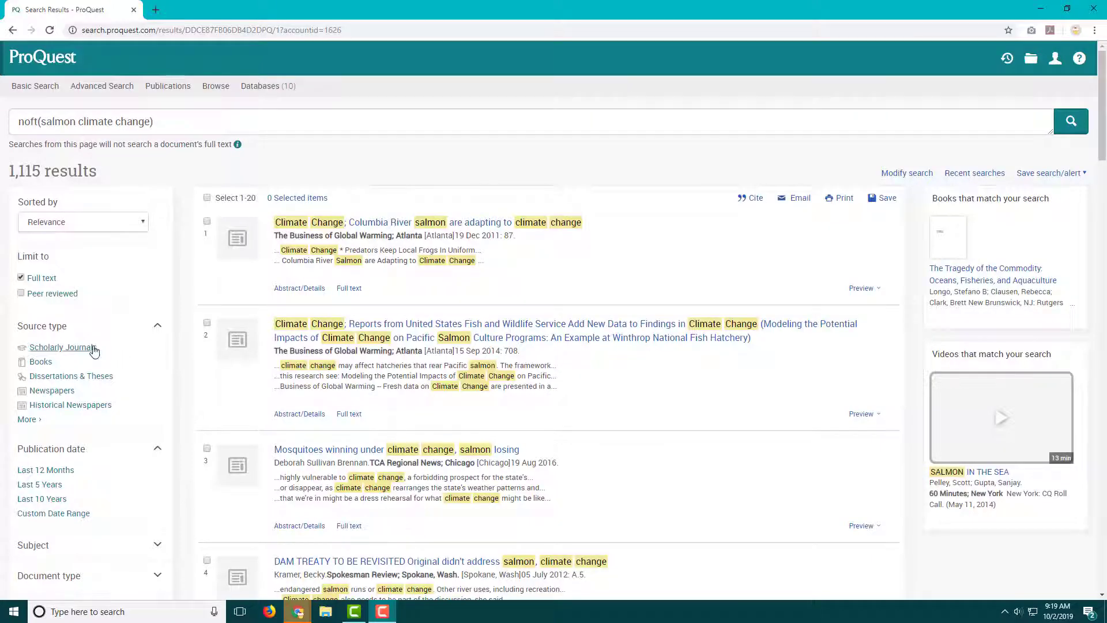
Filter the results to the Scholarly Journals source type
left_click(61, 347)
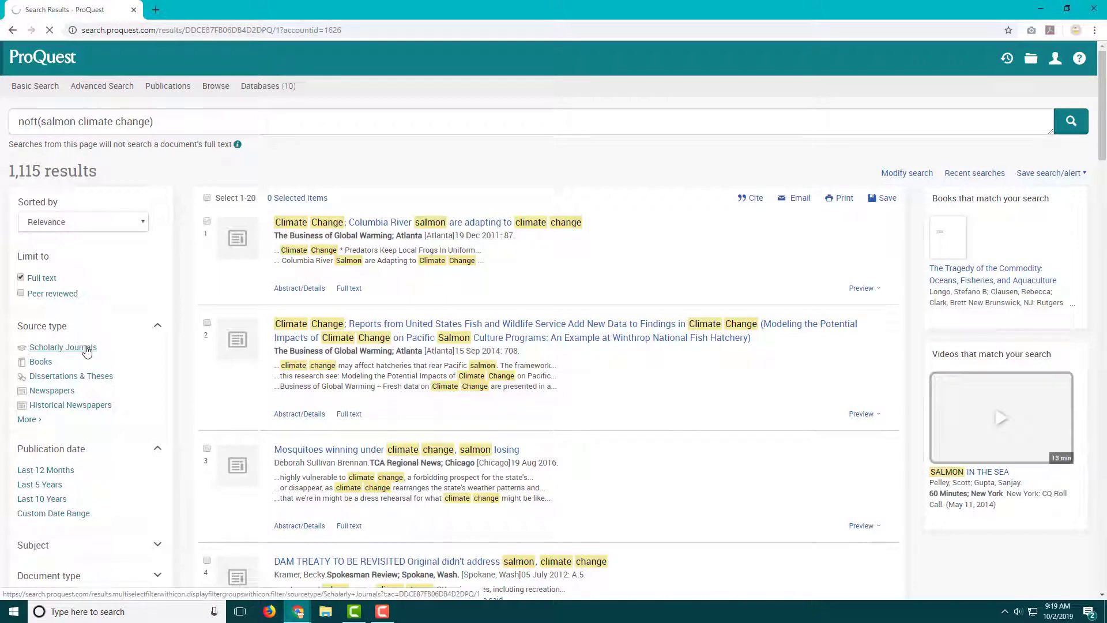
left_click(63, 347)
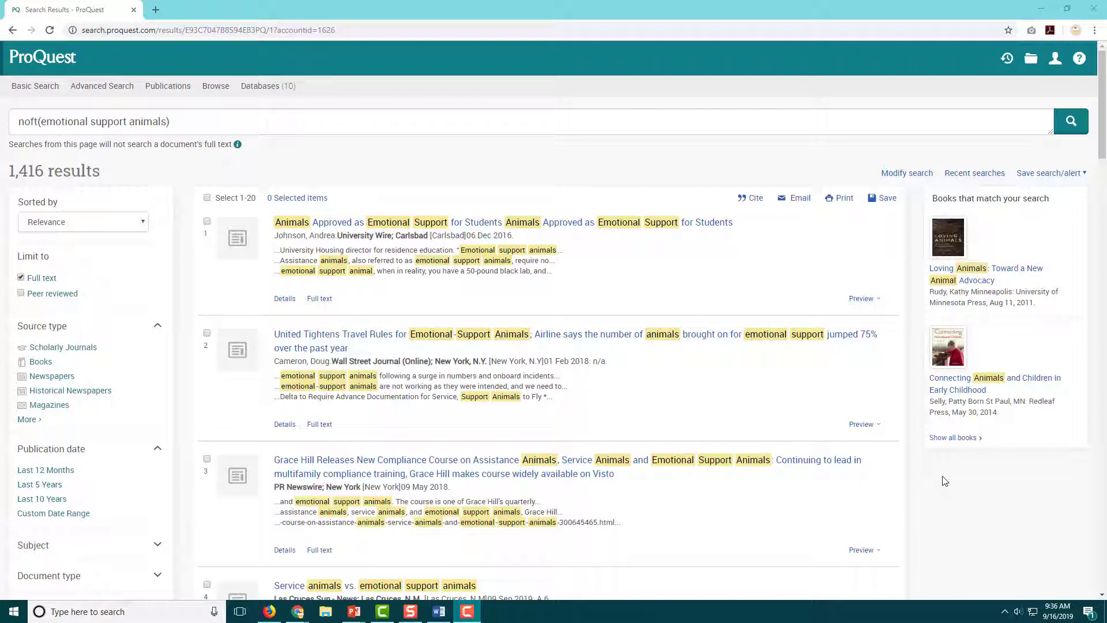
mouse_move(174, 176)
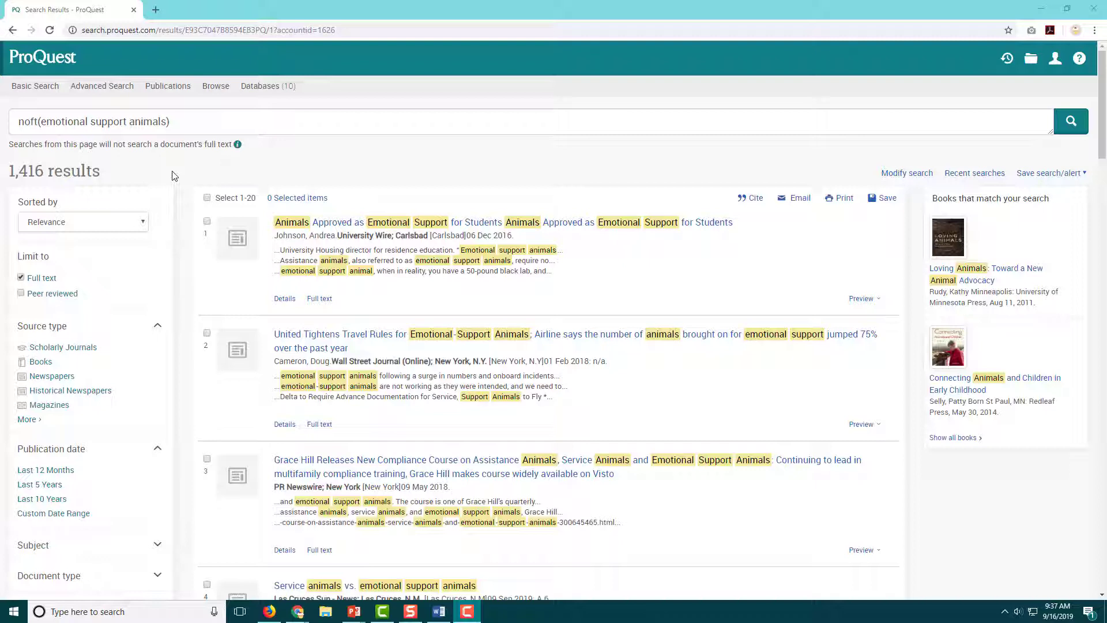
mouse_move(118, 178)
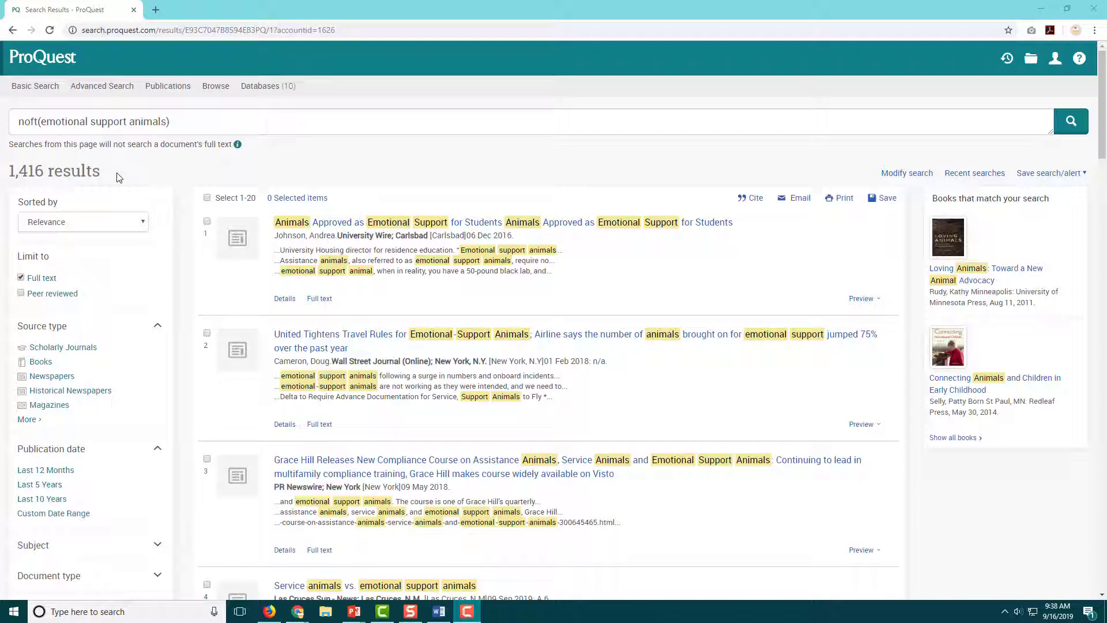
mouse_move(105, 259)
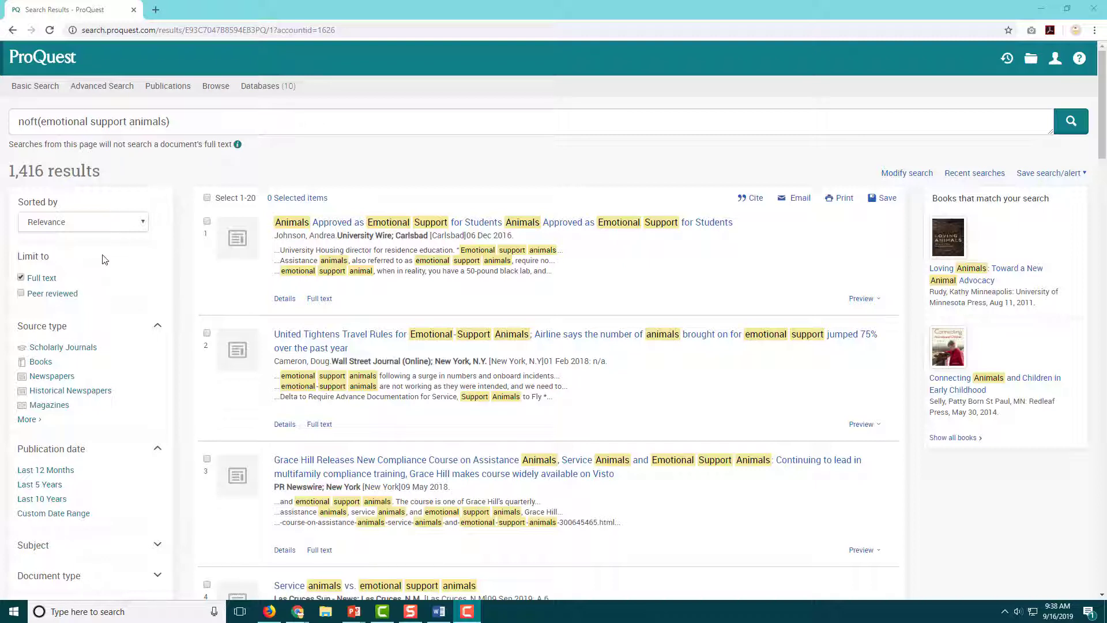
mouse_move(106, 303)
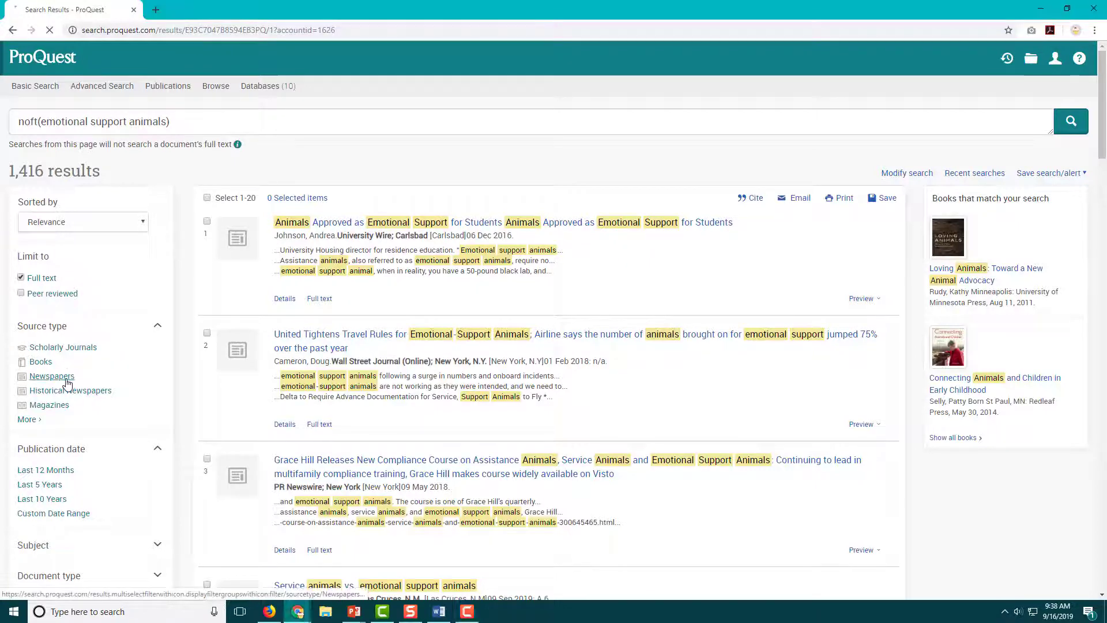
Limit results to newspapers from the last 12 months, newest first (115 results)
left_click(51, 375)
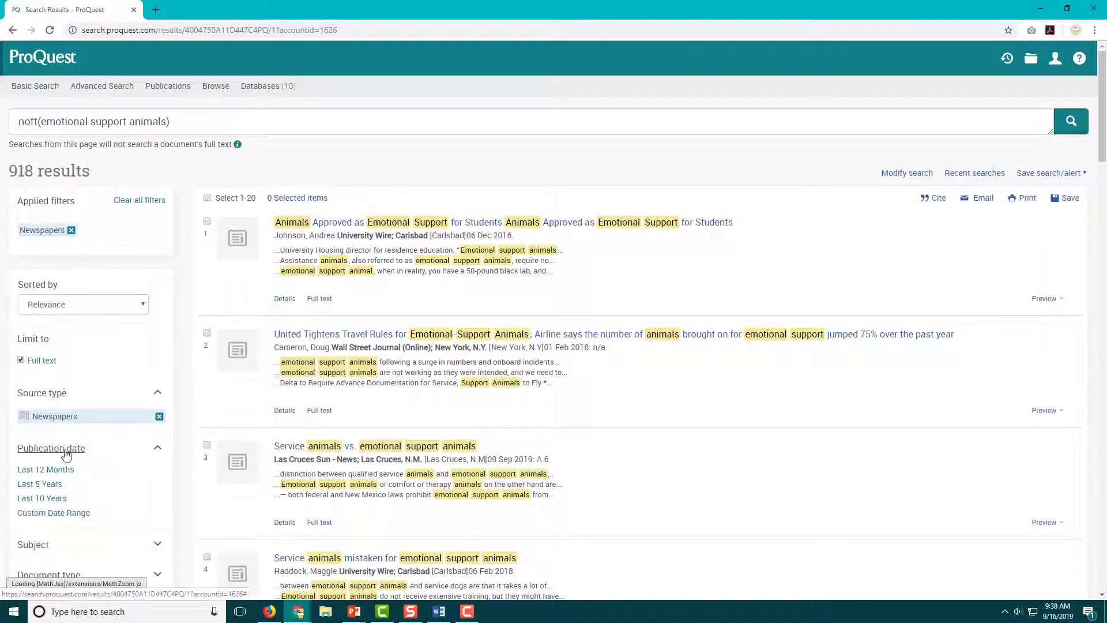
left_click(39, 483)
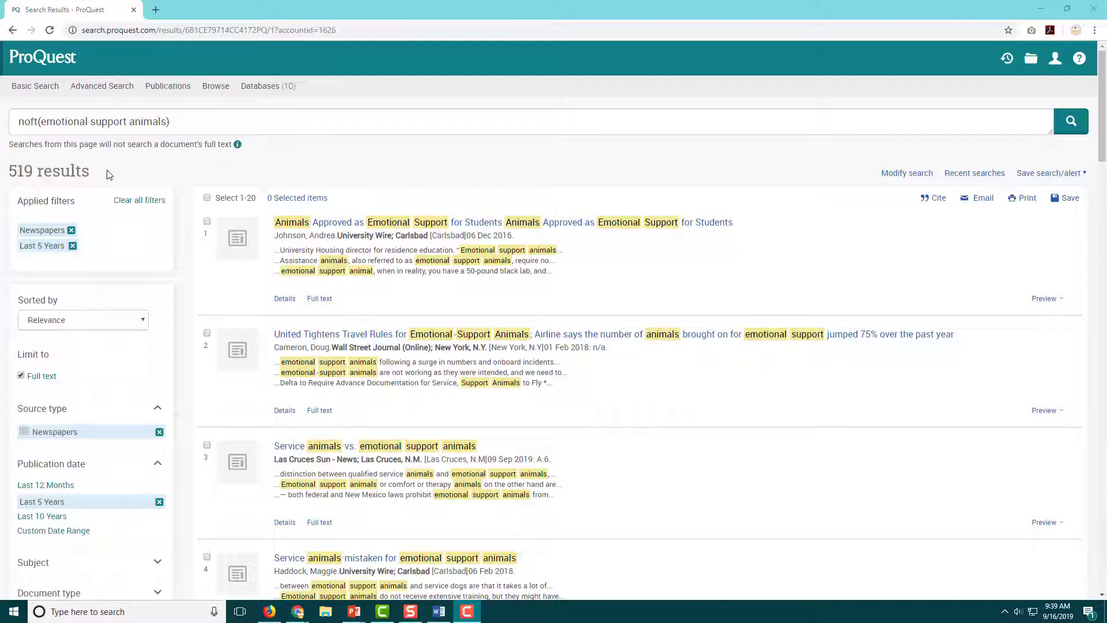
mouse_move(176, 483)
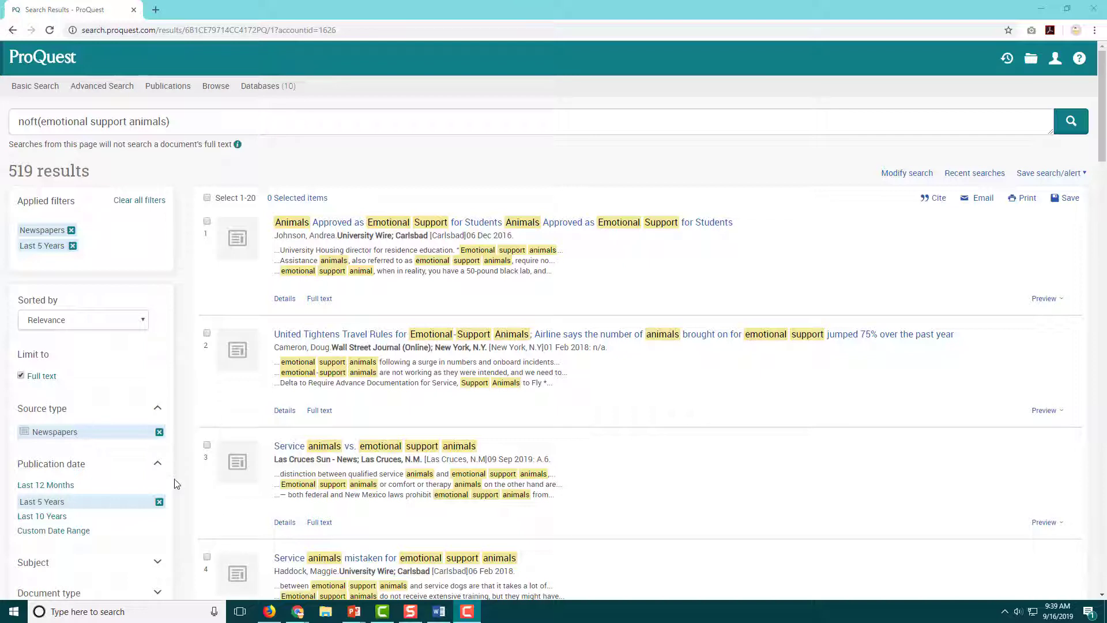
left_click(45, 484)
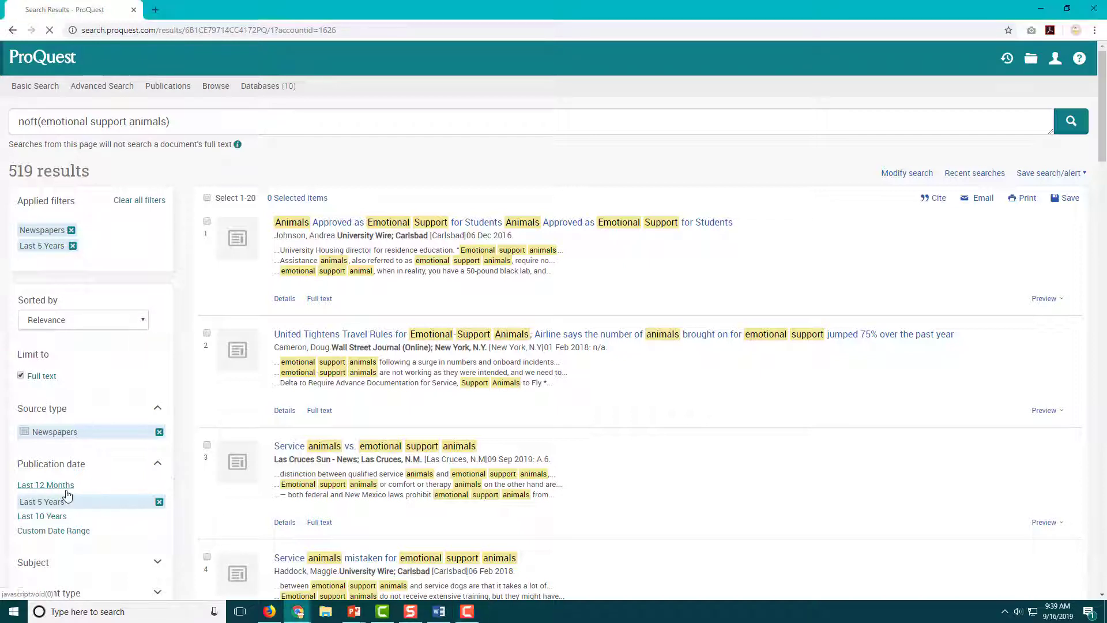
left_click(44, 484)
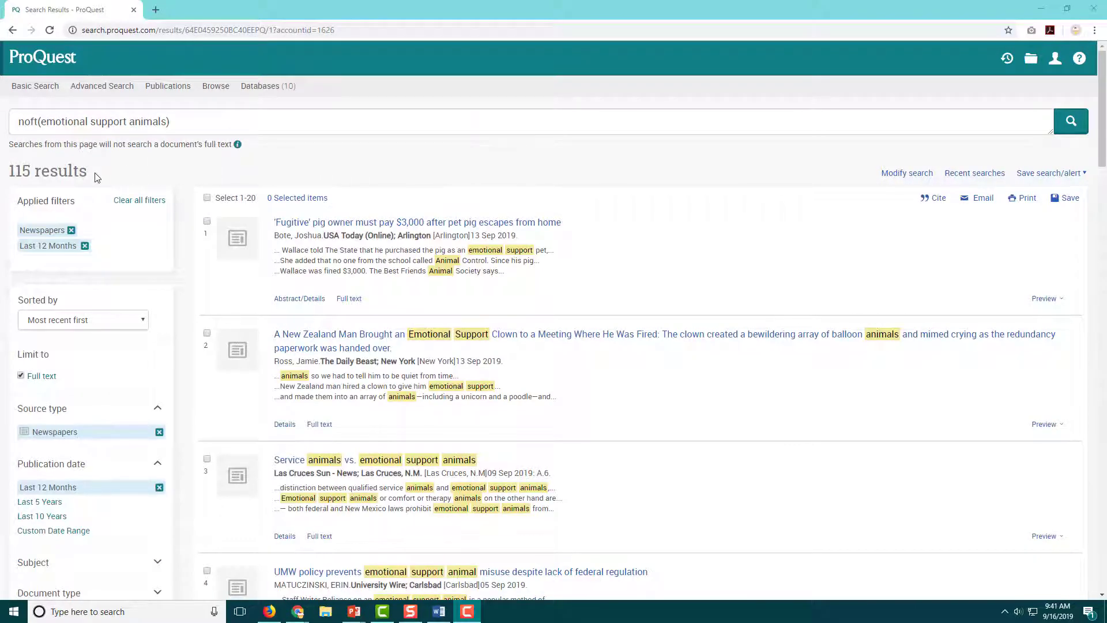
mouse_move(305, 170)
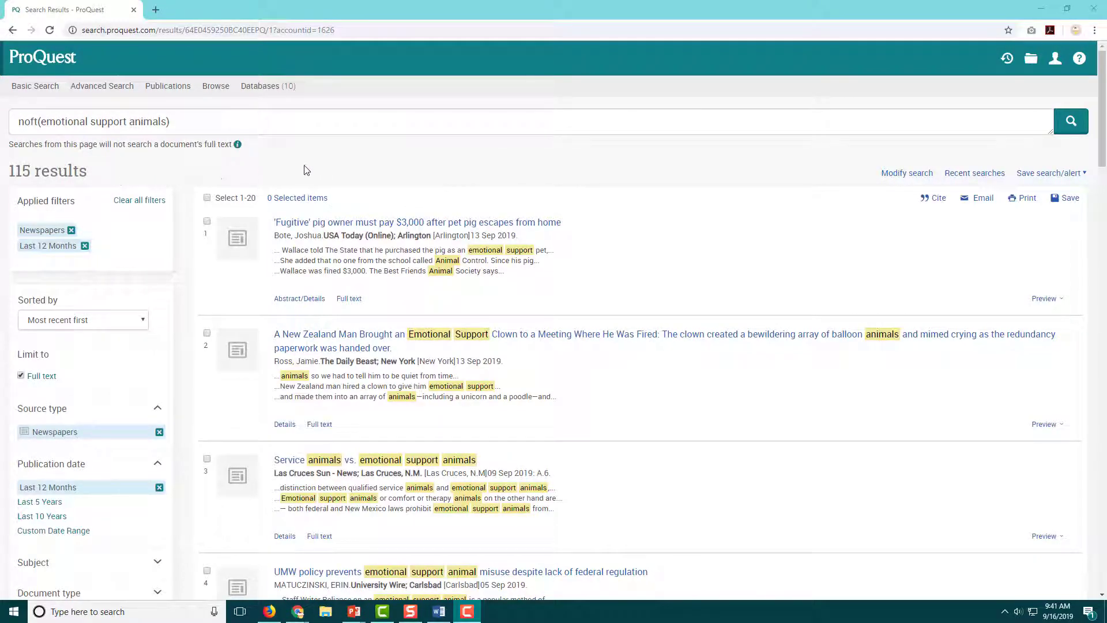
Browse down the 115 newspaper results to result 17, the USA Today DOT guidance article
scroll("down", 3)
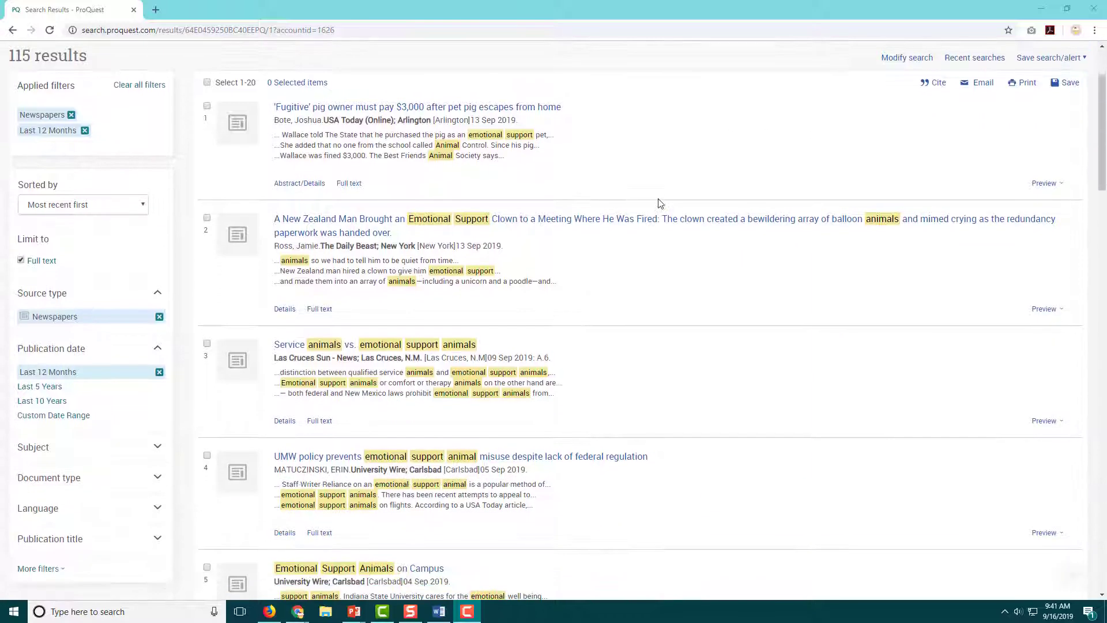
scroll("down", 3)
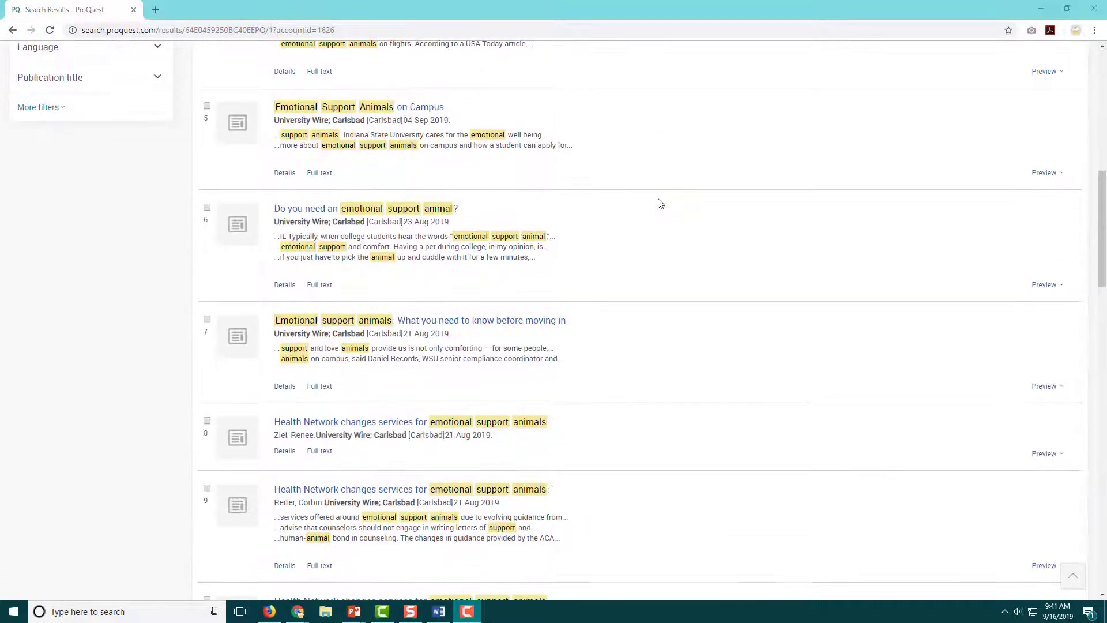
scroll("down", 3)
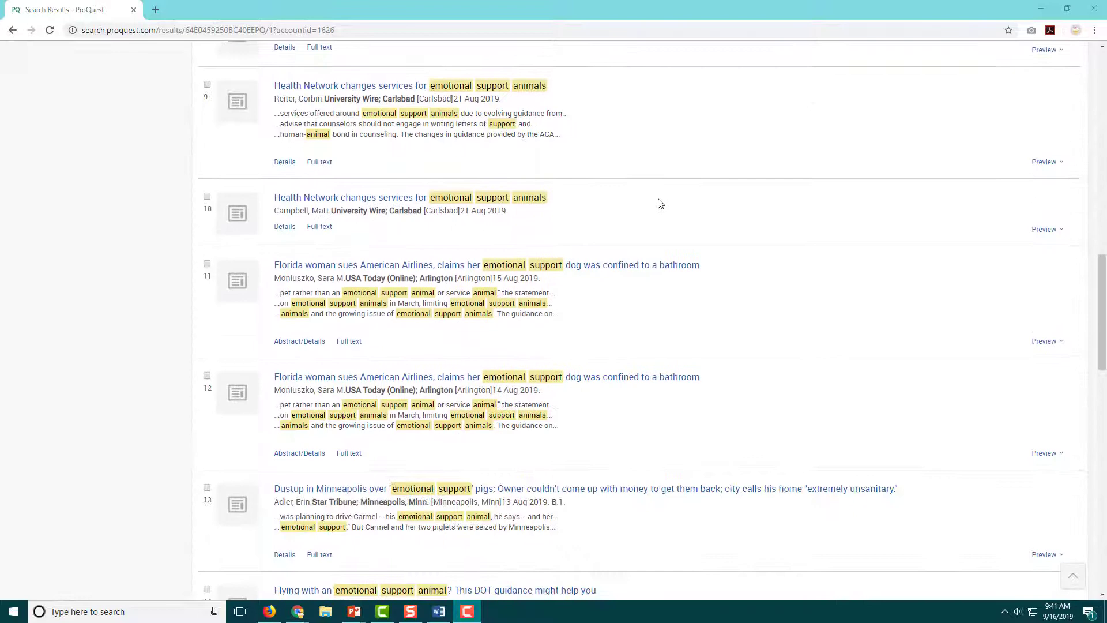
scroll("down", 3)
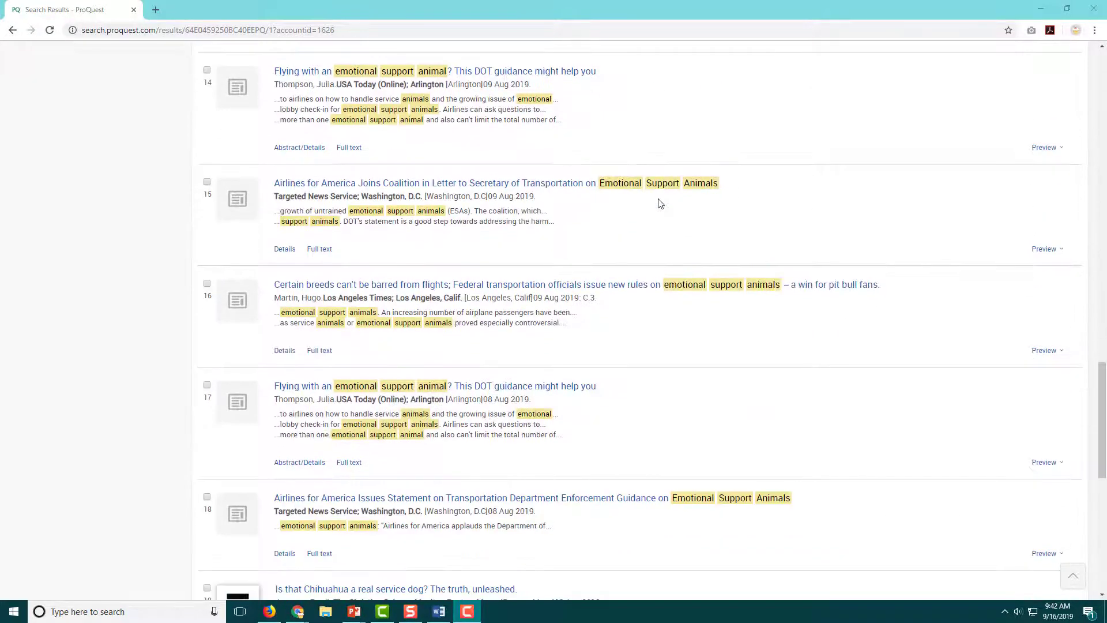
mouse_move(664, 384)
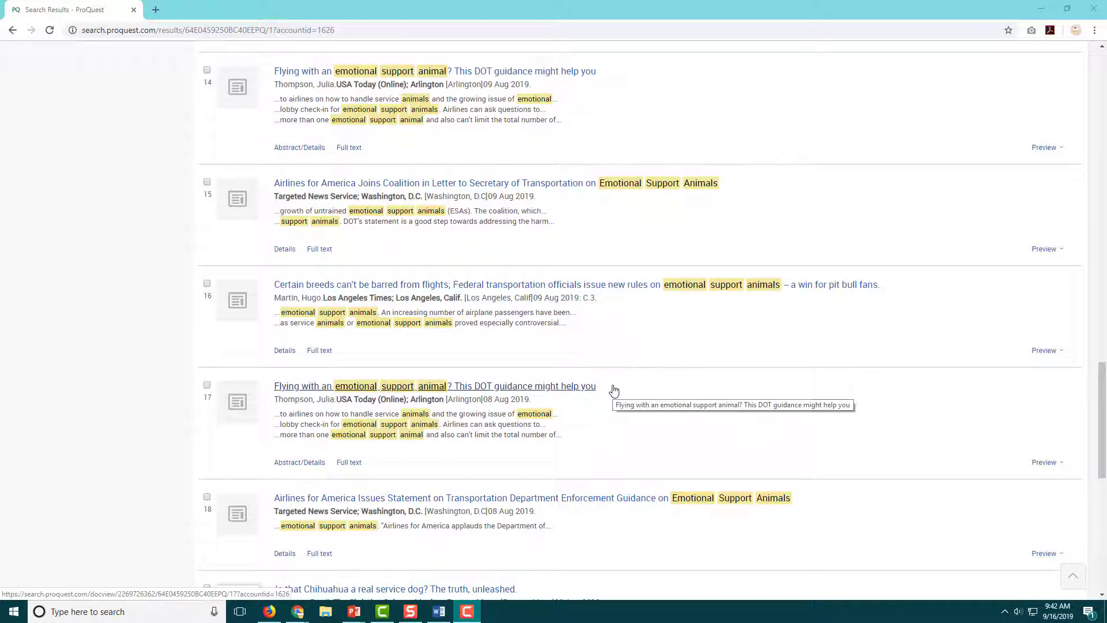
scroll("down", 3)
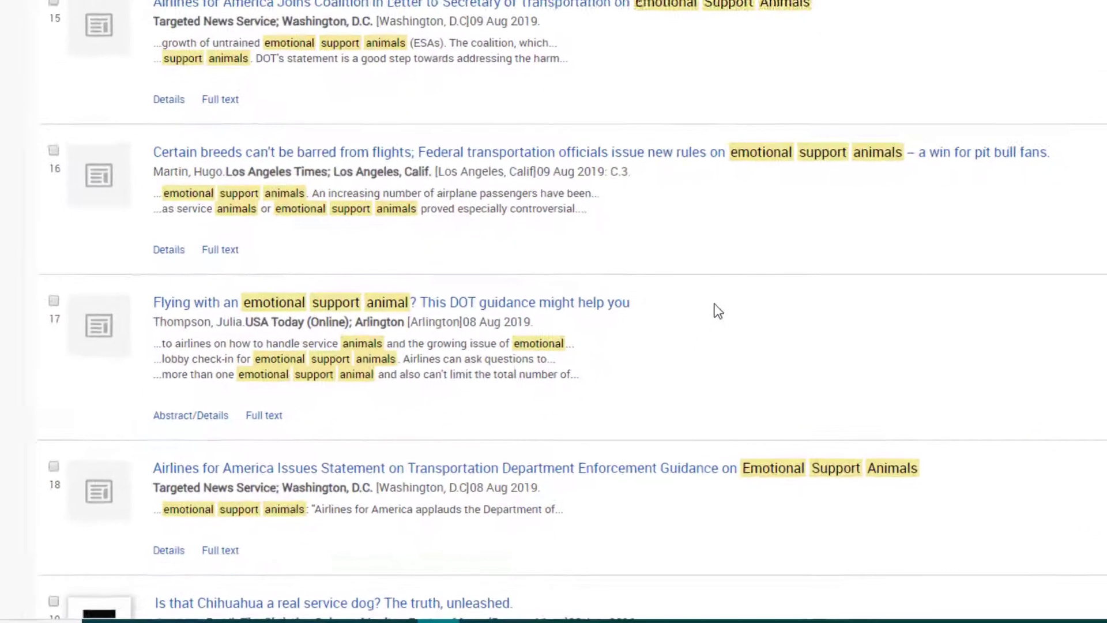
scroll("down", 3)
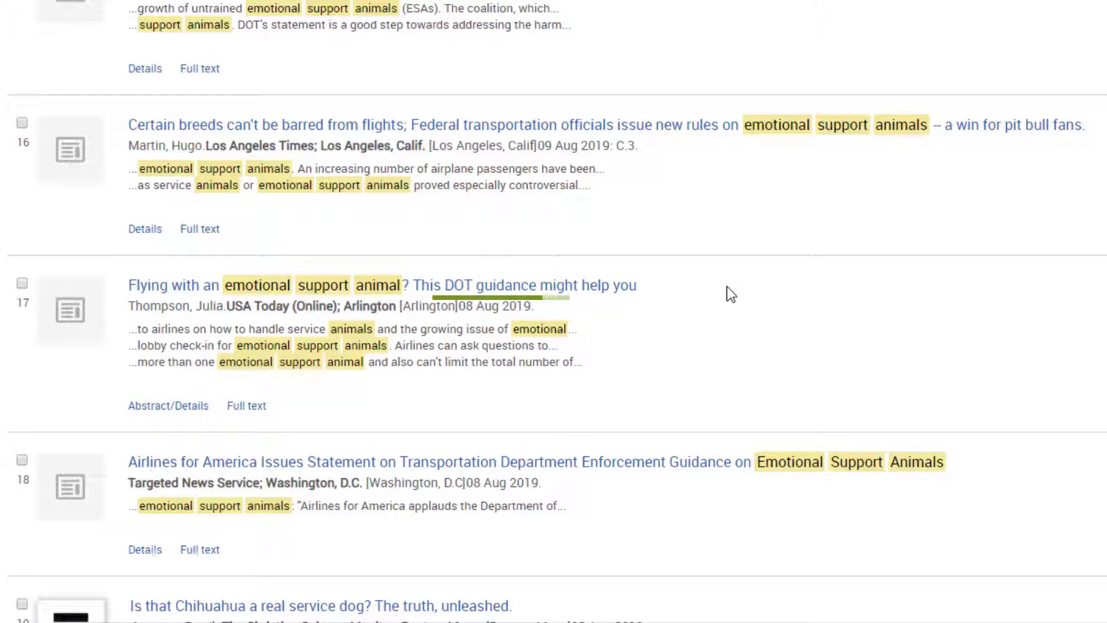
mouse_move(519, 285)
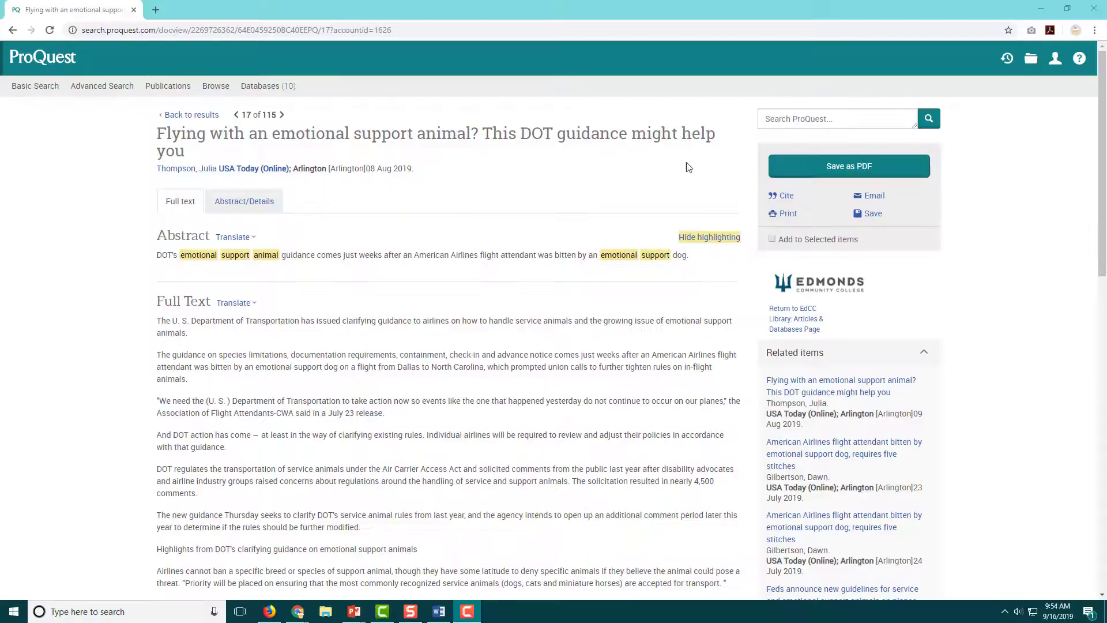
Save the USA Today emotional support animal article as a PDF download
scroll("down", 3)
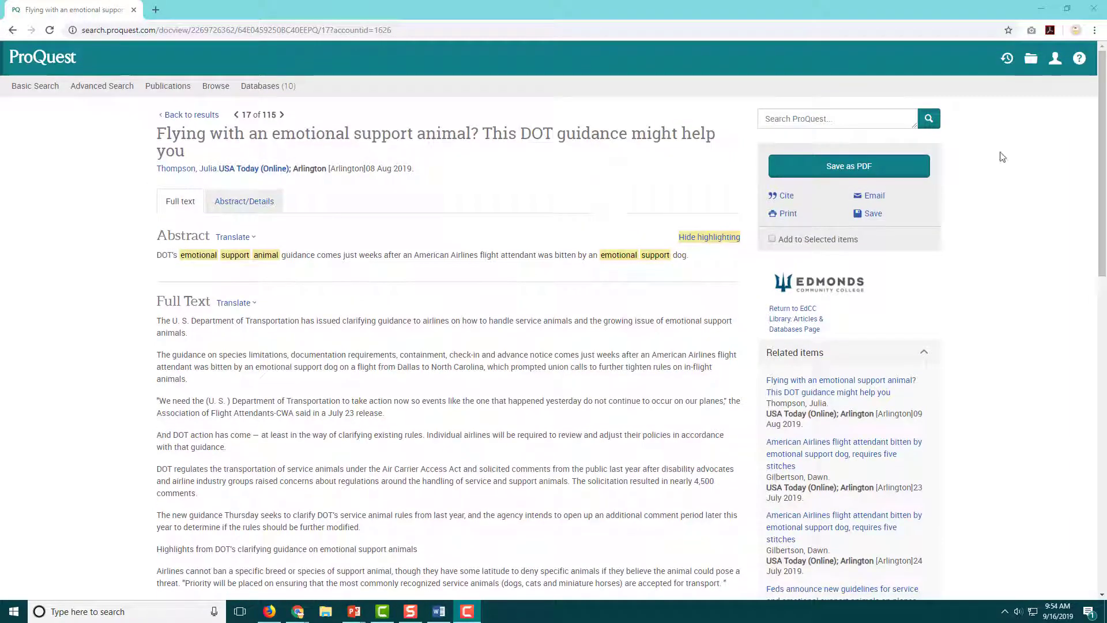
mouse_move(847, 166)
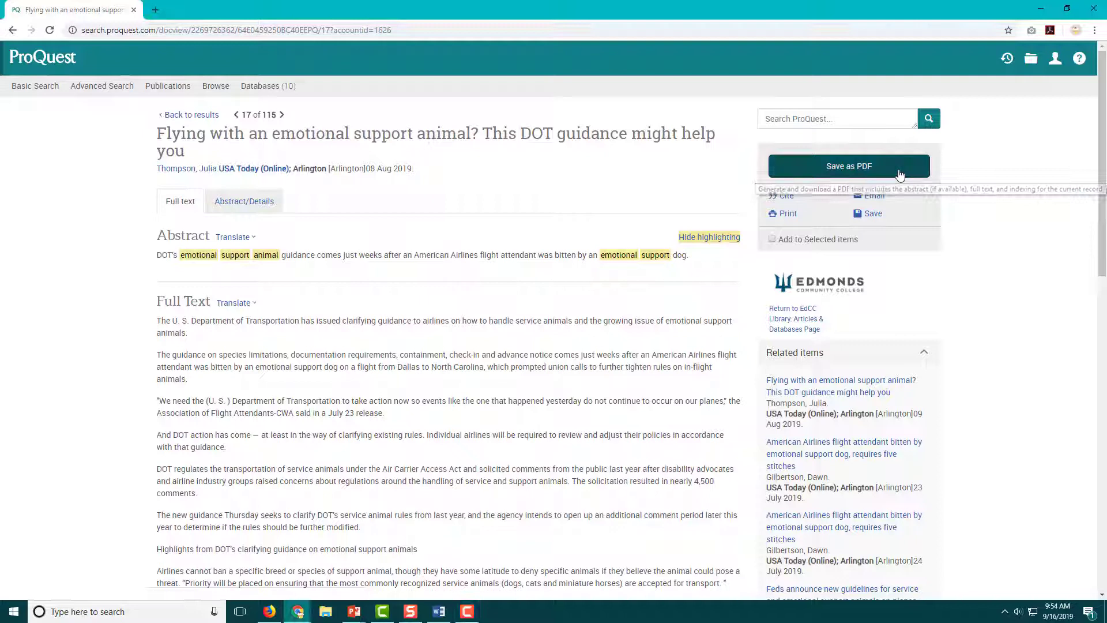
left_click(847, 166)
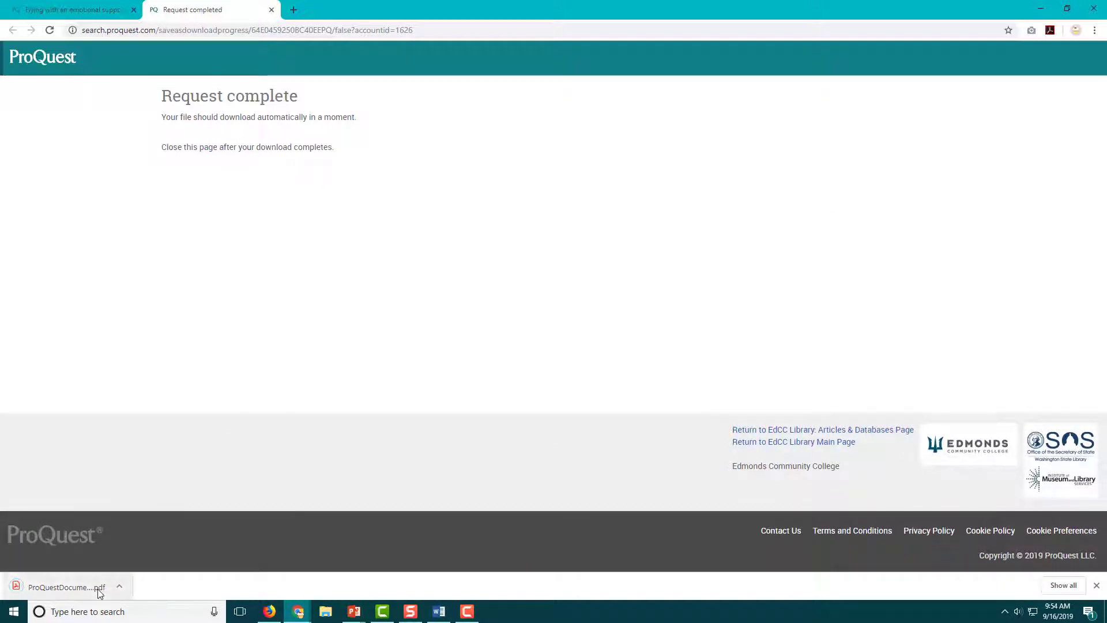
Reveal the downloaded PDF in its folder, rename it 'USA Today article', and open it
left_click(119, 587)
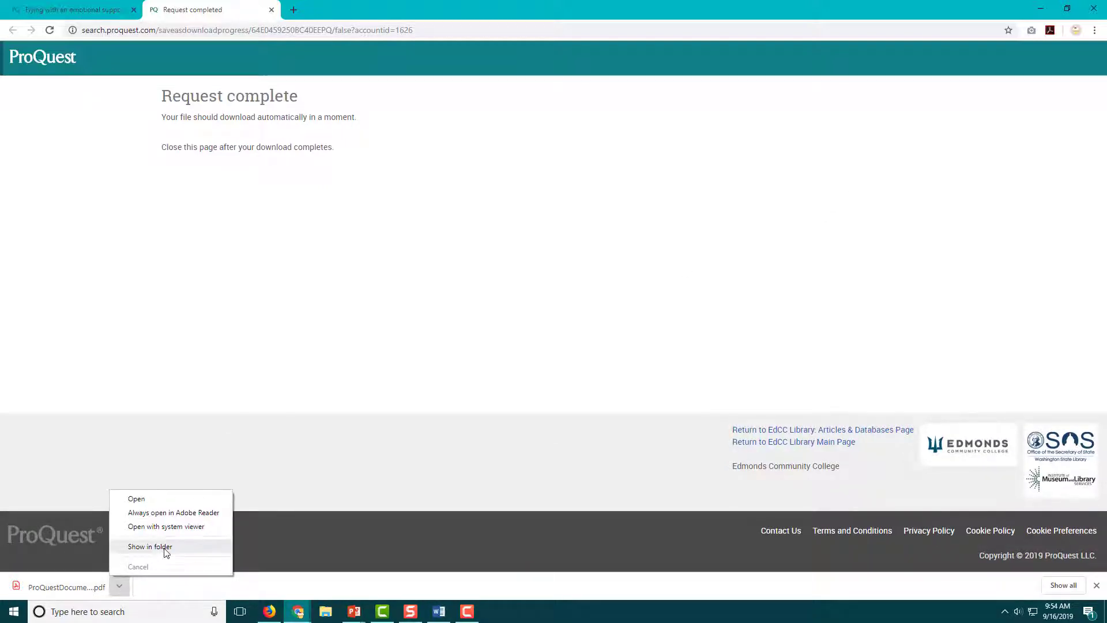
left_click(150, 545)
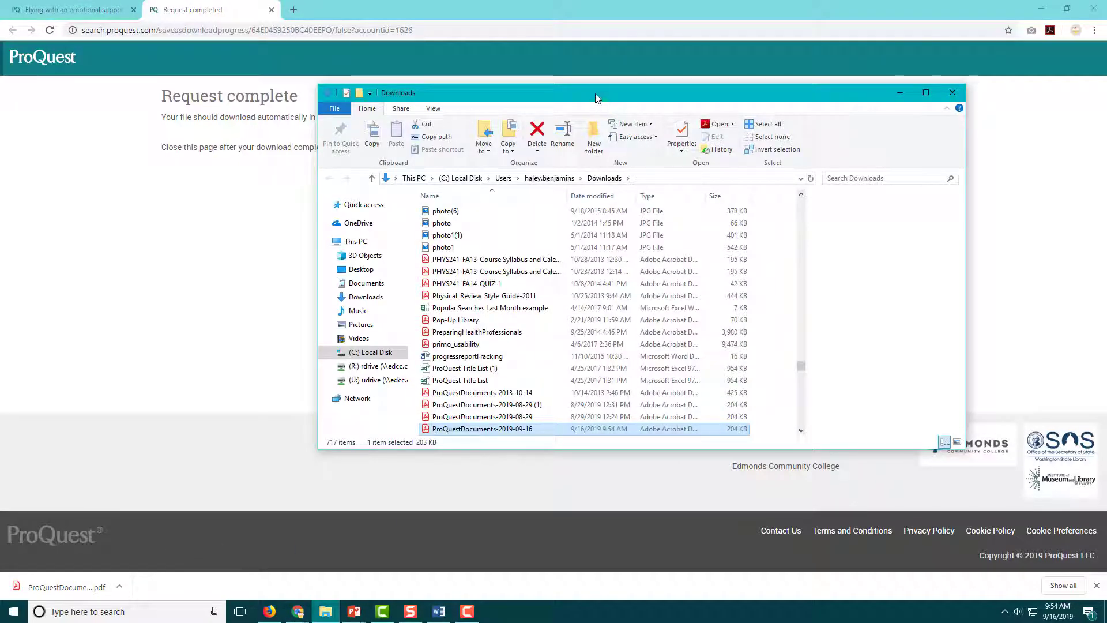
right_click(482, 429)
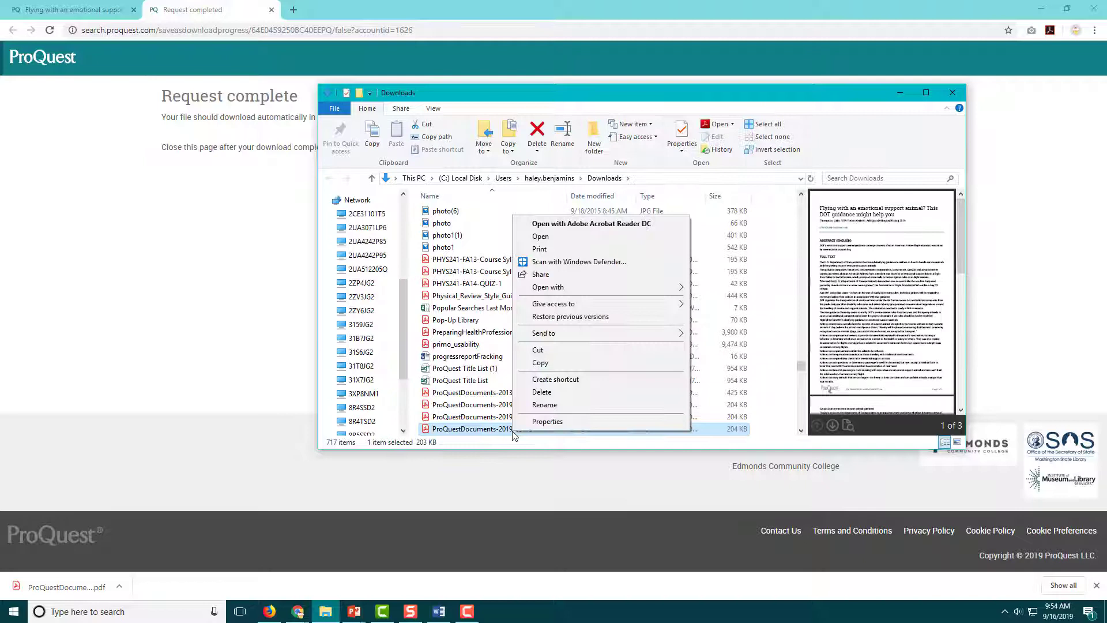
left_click(544, 405)
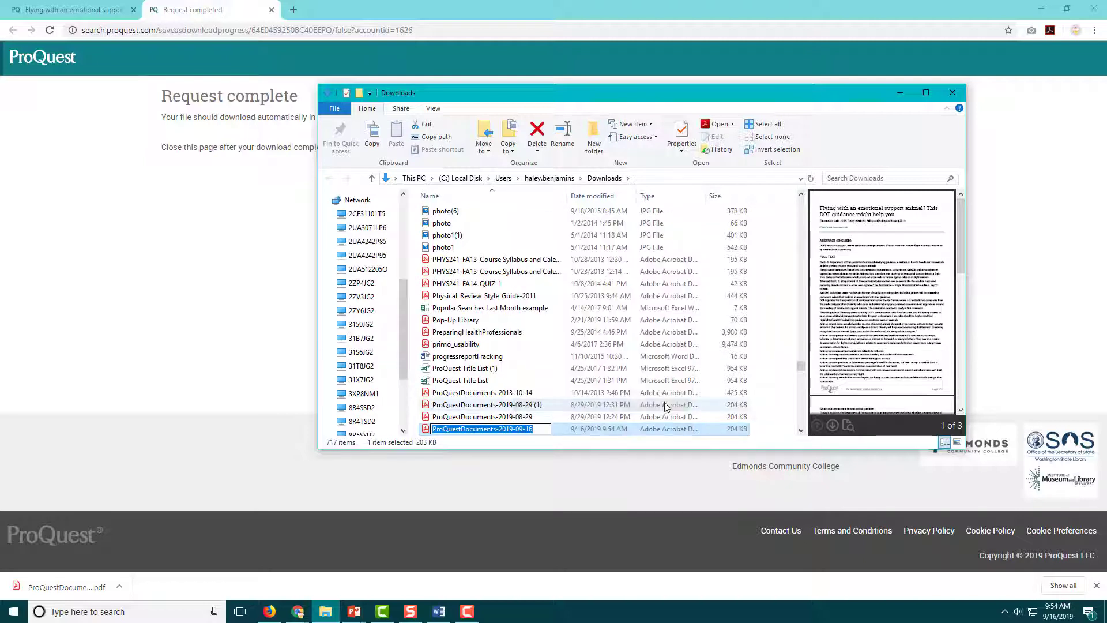
type("USA Today article")
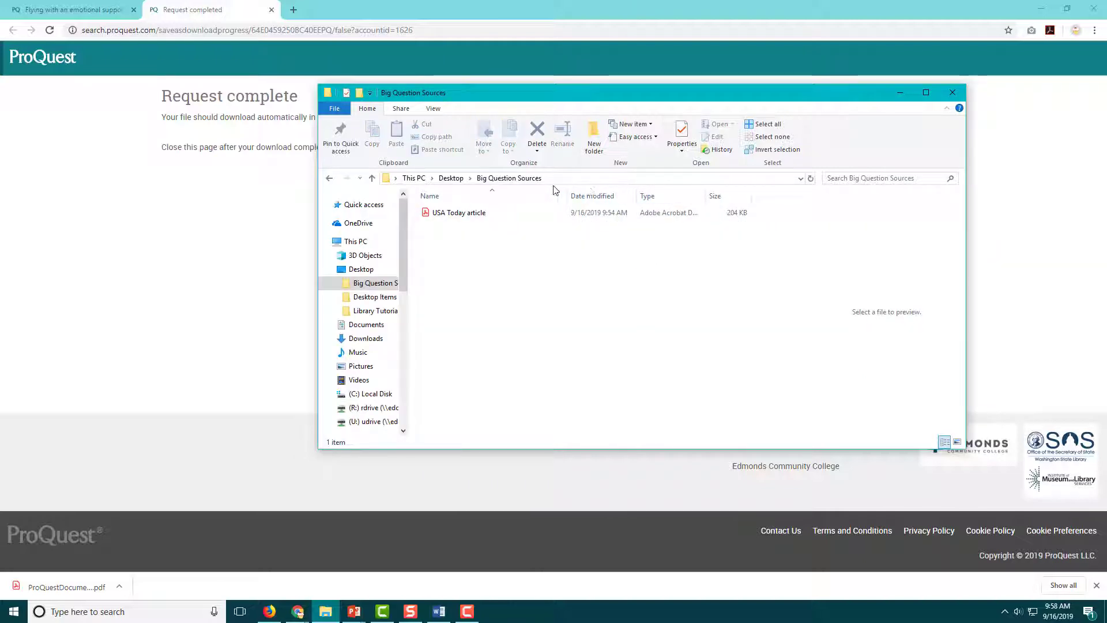
left_click(457, 212)
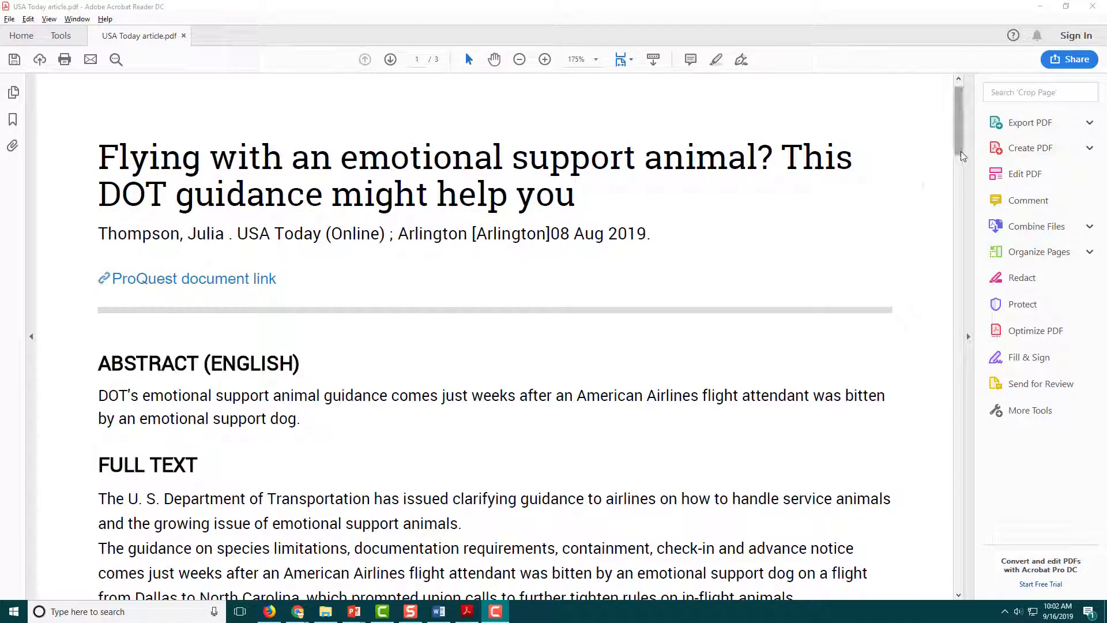
Read the USA Today article PDF in Acrobat Reader down to its final publication-details page
scroll("down", 3)
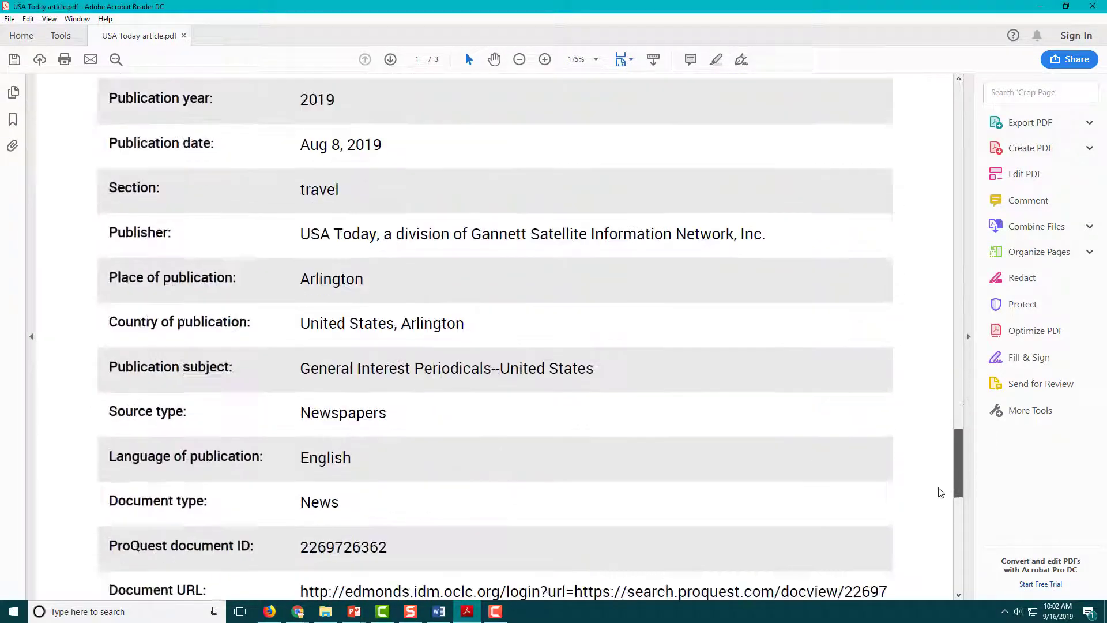
scroll("down", 3)
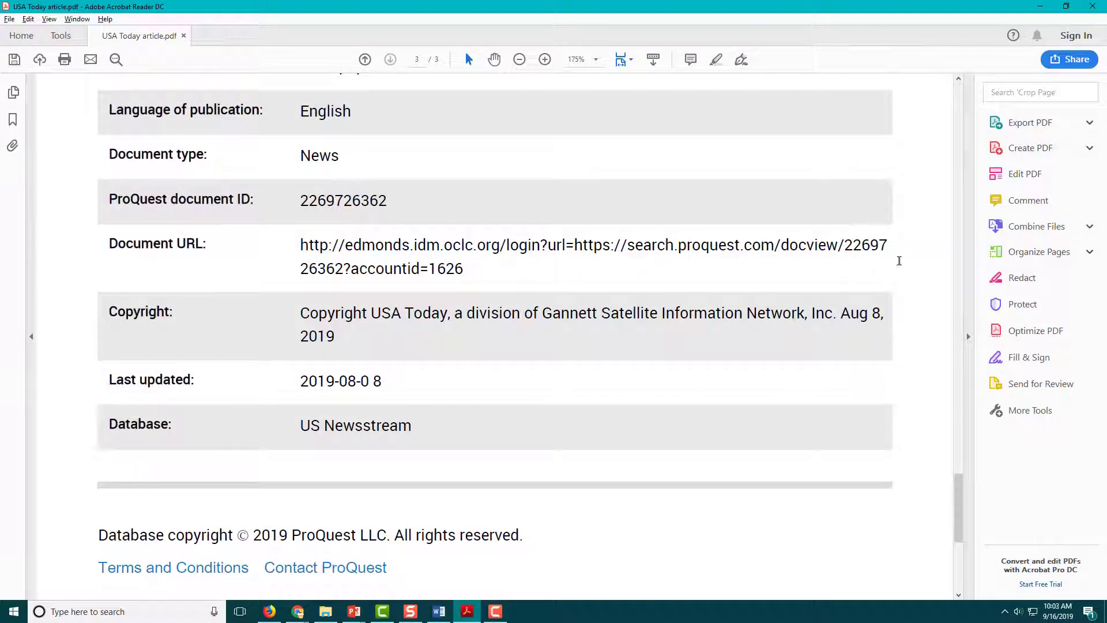